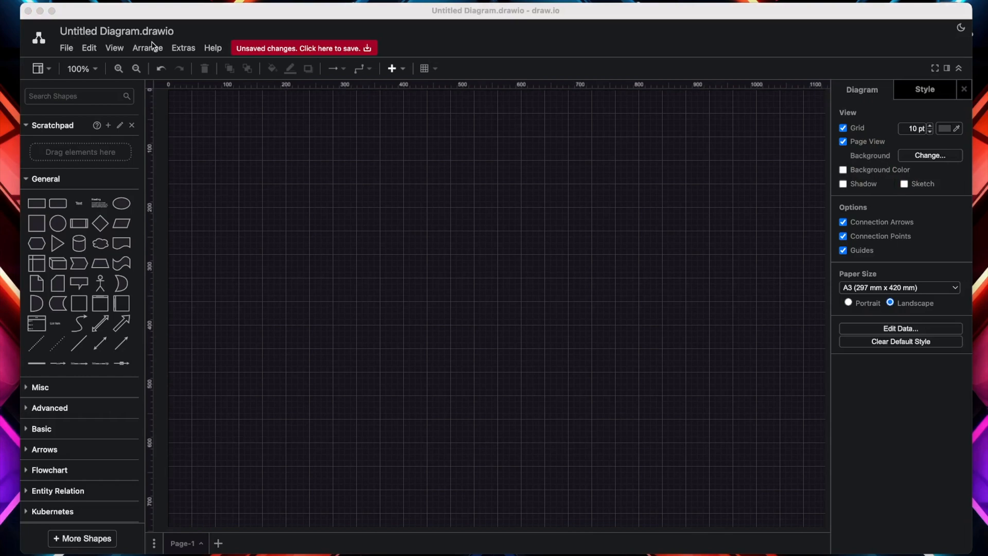
pyautogui.moveTo(304, 491)
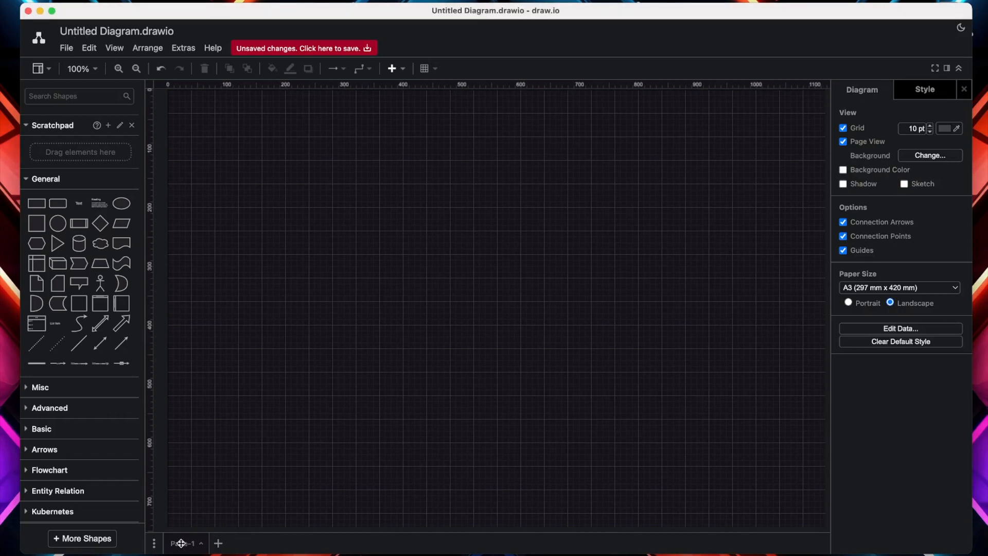
# - Save the untitled diagram as Proxmox.drawio and confirm all changes are saved
pyautogui.click(303, 49)
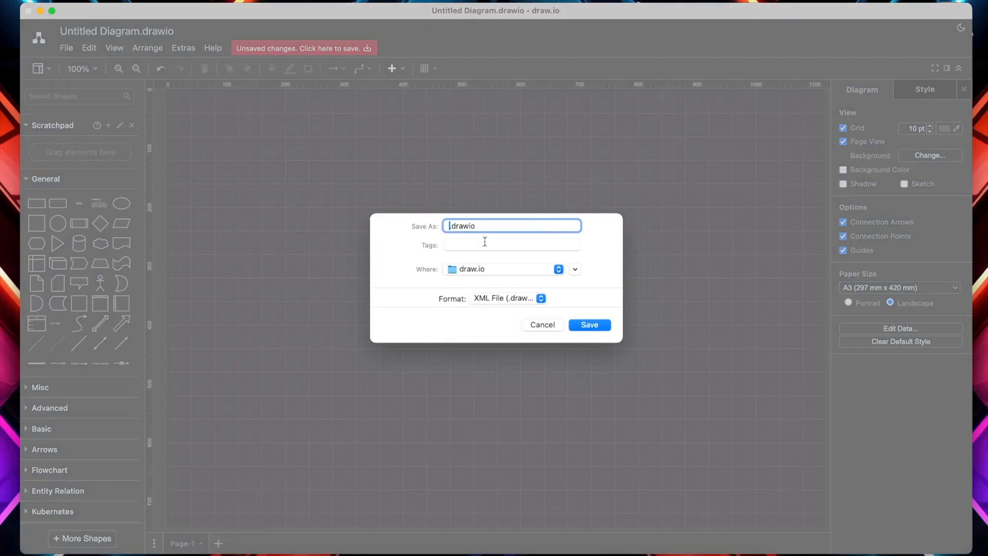
pyautogui.write('Proxmox')
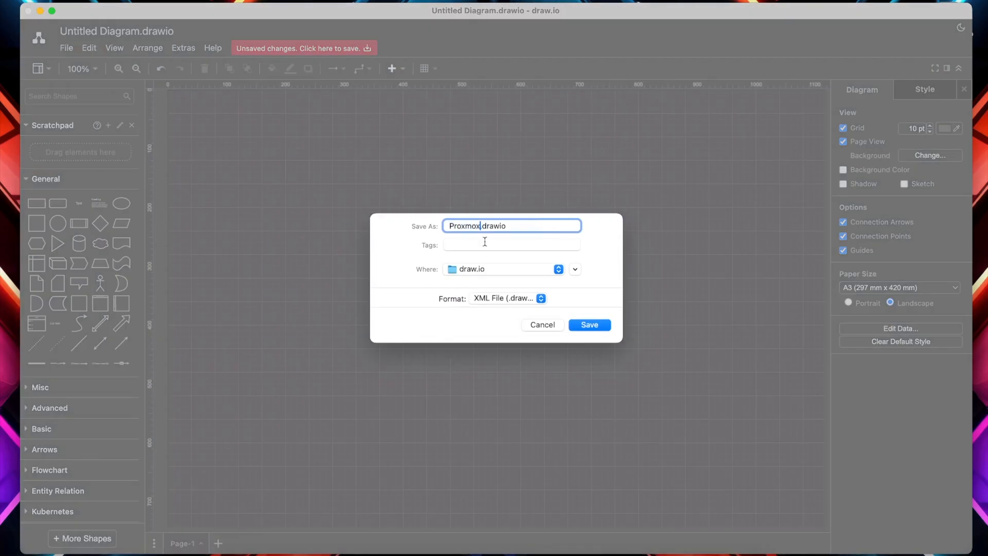
pyautogui.click(588, 324)
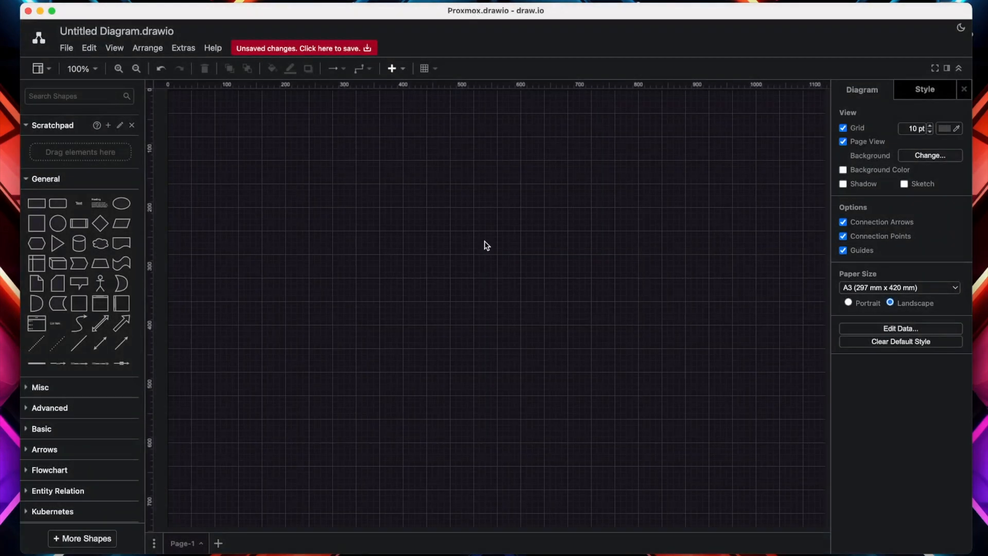
pyautogui.click(303, 48)
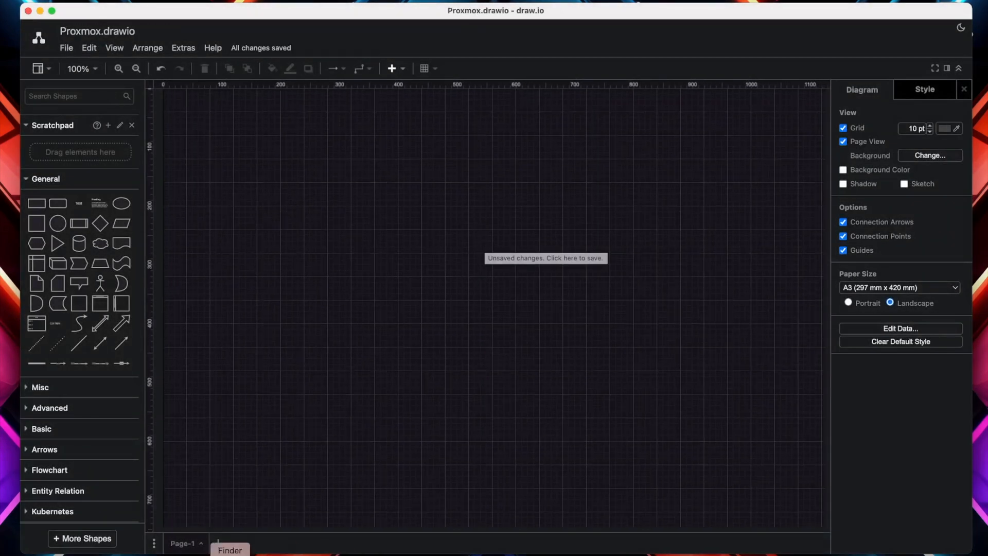
pyautogui.click(545, 257)
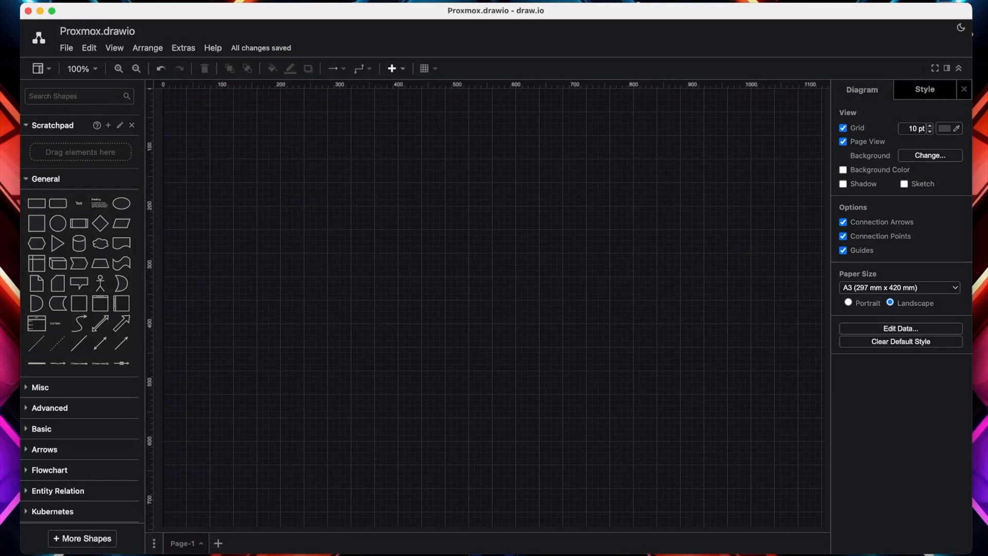
# - Rename the Page-1 tab to Proxmox-Kubernetes
pyautogui.doubleClick(183, 542)
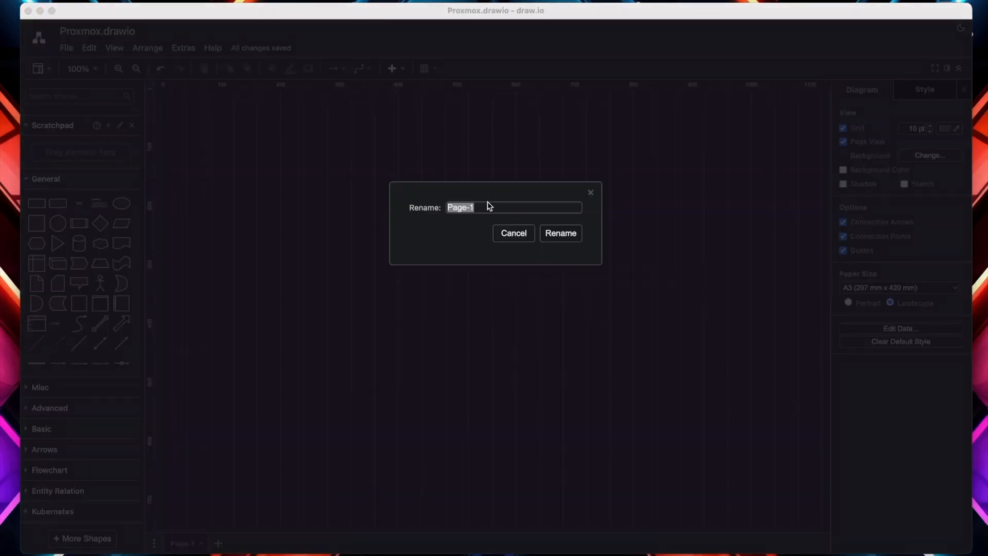
pyautogui.write('Proxmox')
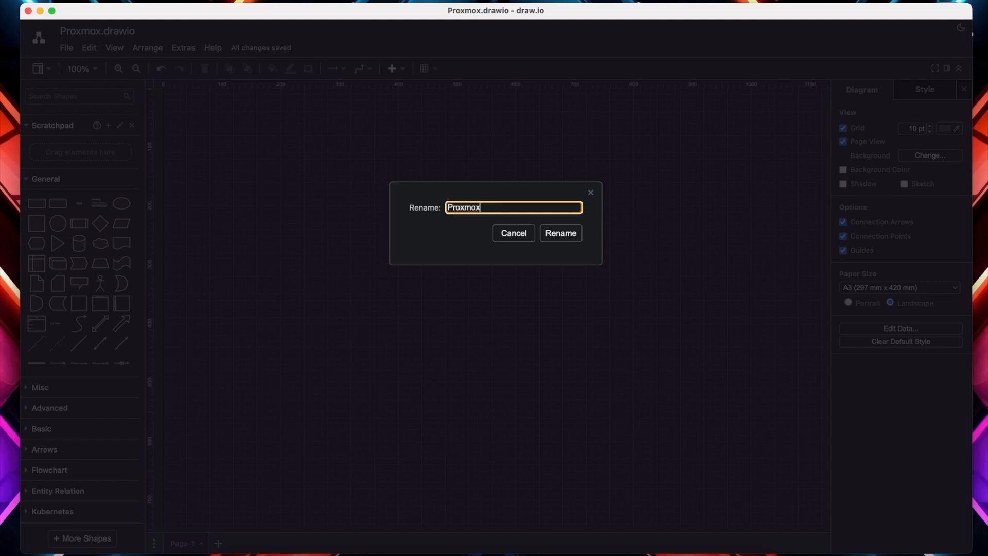
pyautogui.write('-K')
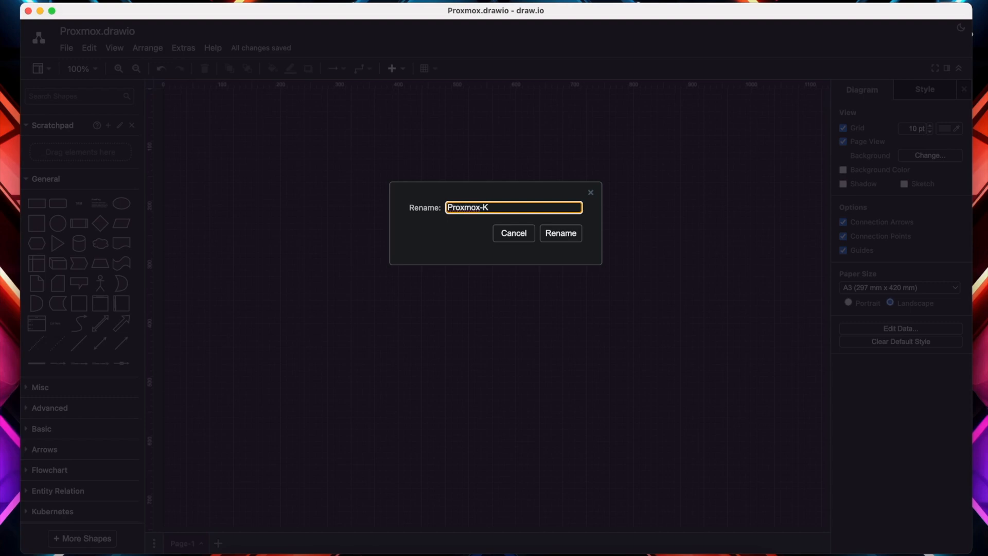
pyautogui.click(560, 233)
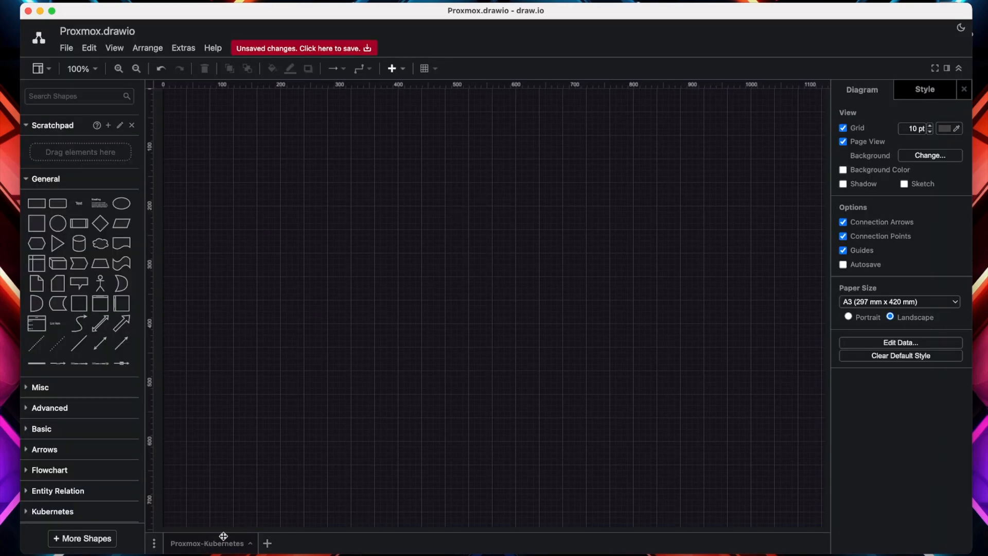
# - Turn on a background colour for the Proxmox-Kubernetes page
pyautogui.click(843, 170)
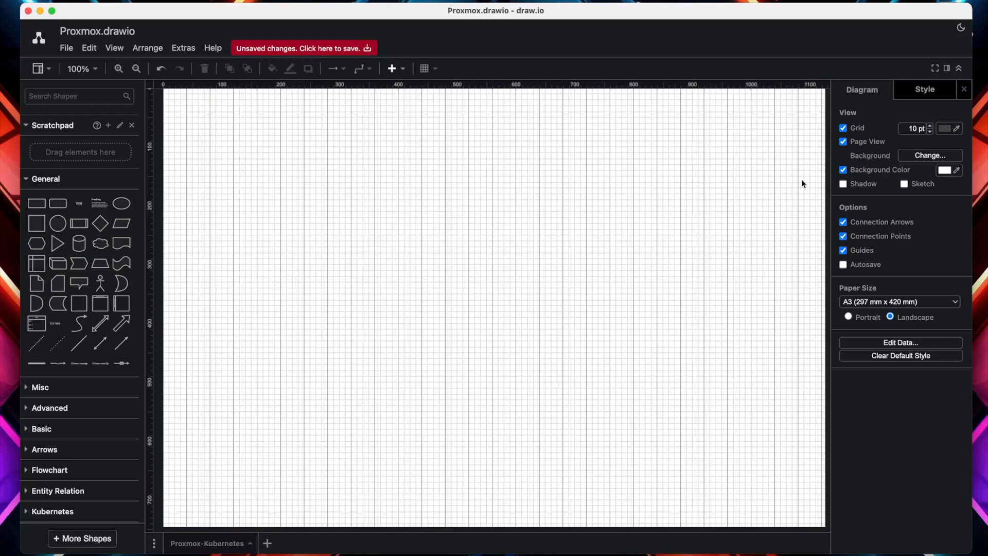
pyautogui.moveTo(684, 300)
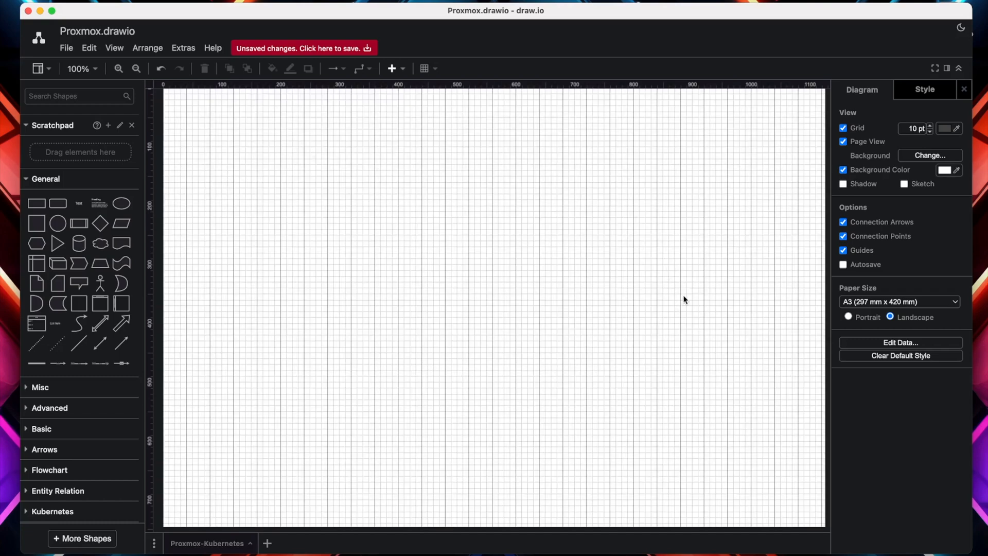
pyautogui.moveTo(302, 198)
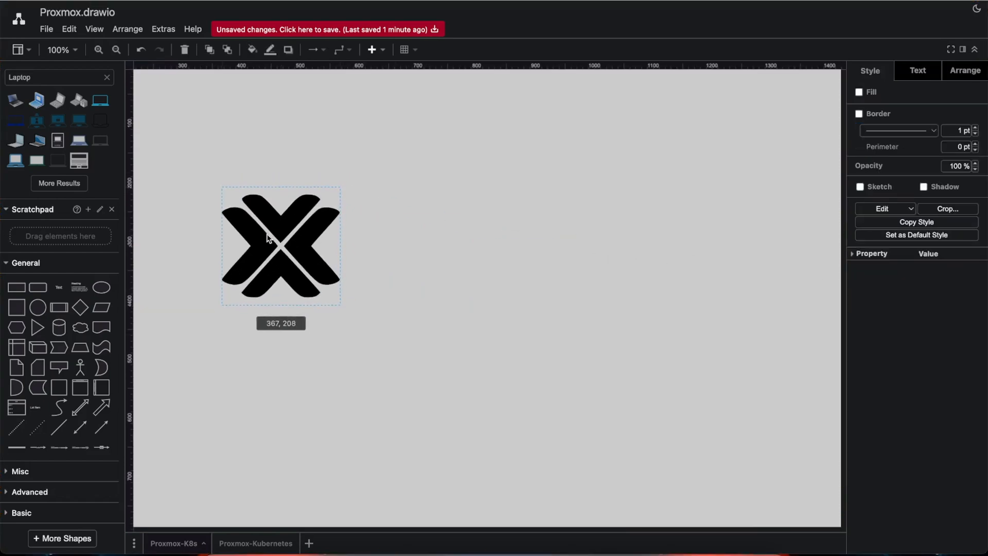
# - Add a text label under the Proxmox logo with dark font colour 050505
pyautogui.click(280, 244)
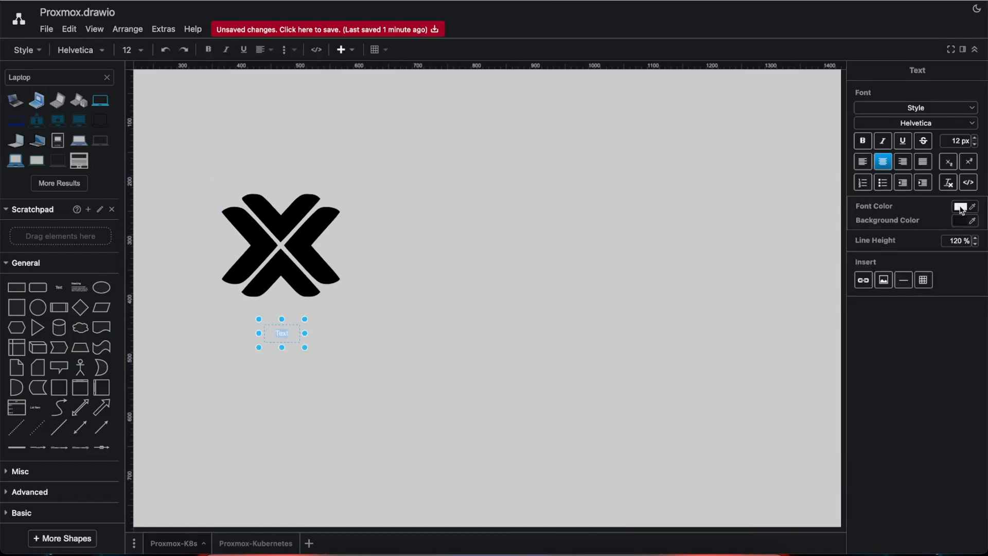
pyautogui.click(961, 207)
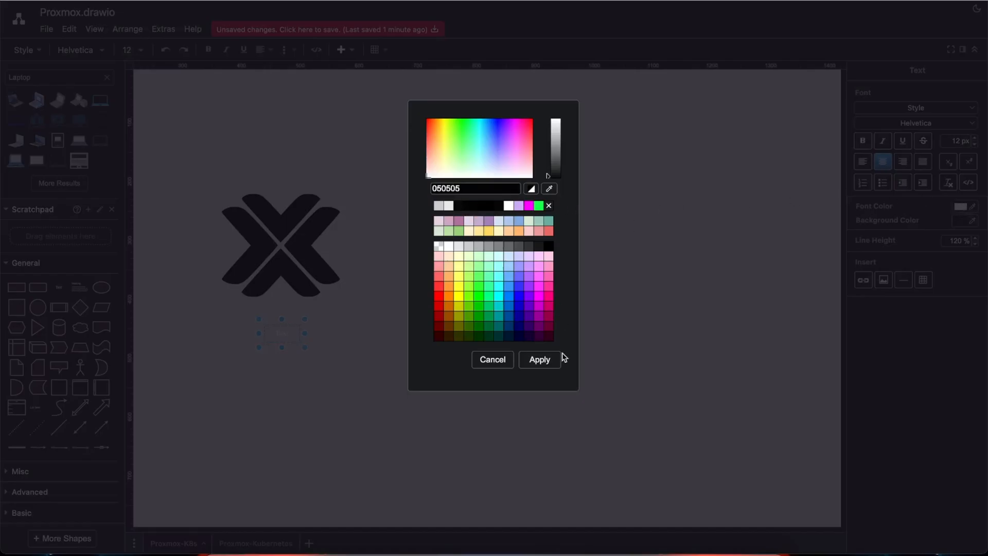
pyautogui.click(538, 359)
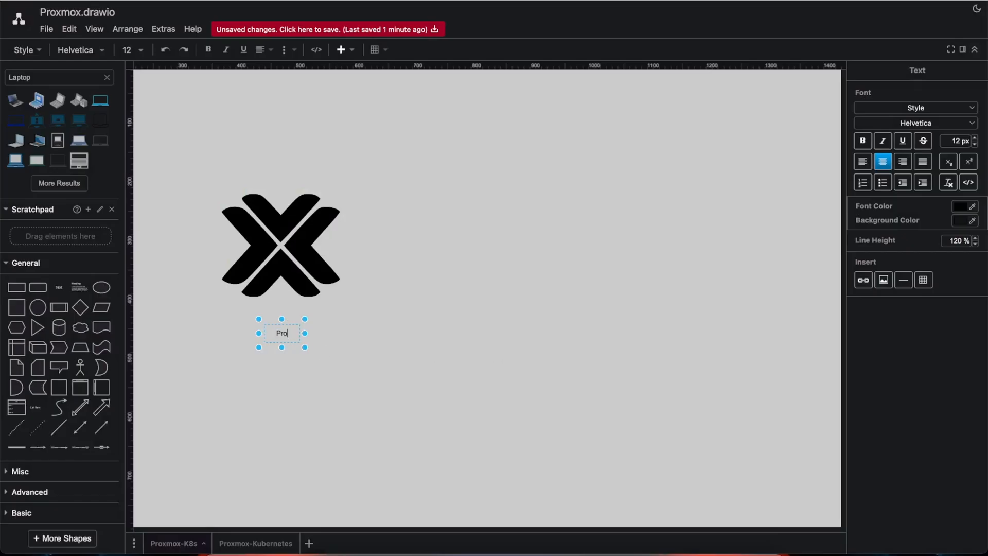
# - Enter the caption text 'Proxmox Virtual Environment Setup'
pyautogui.write('xmox')
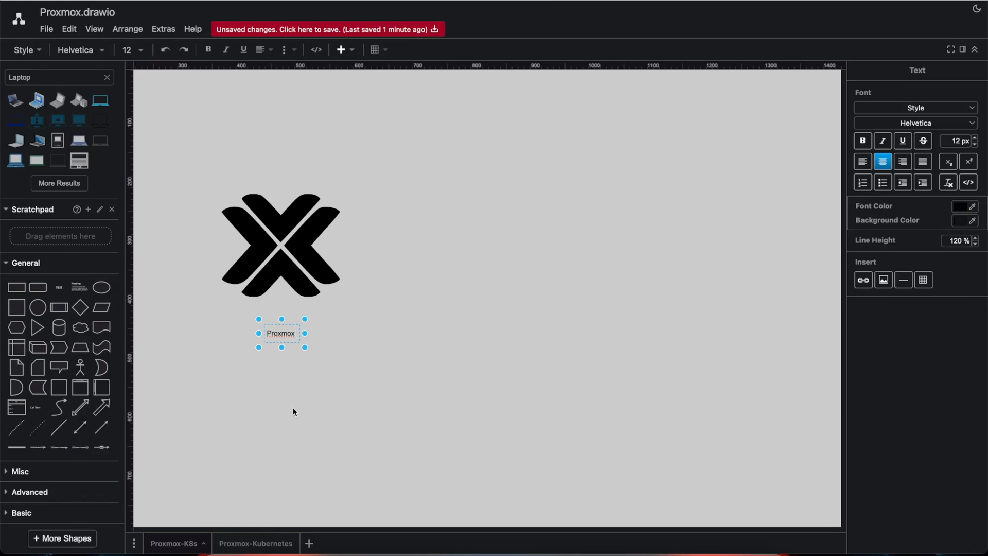
pyautogui.write('Virtual')
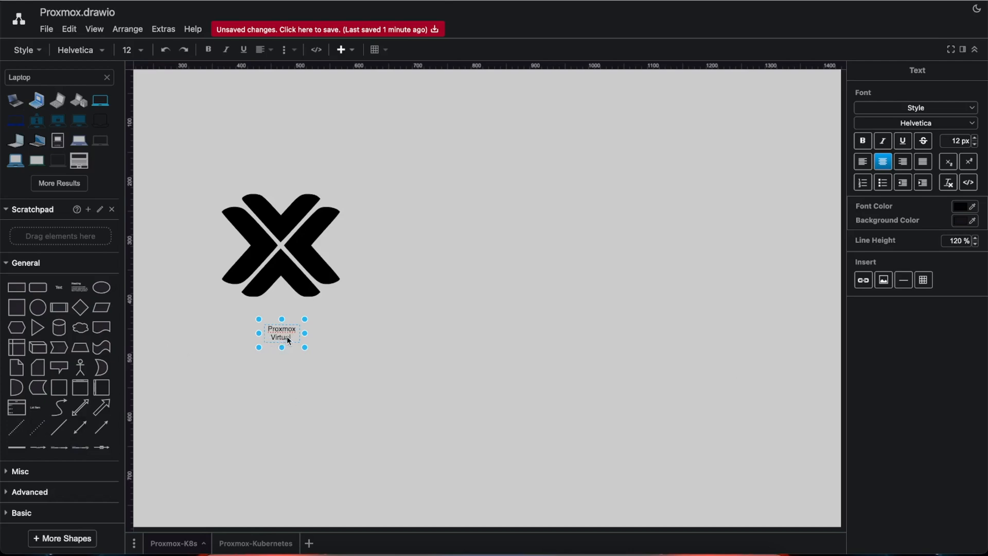
pyautogui.write('Environment')
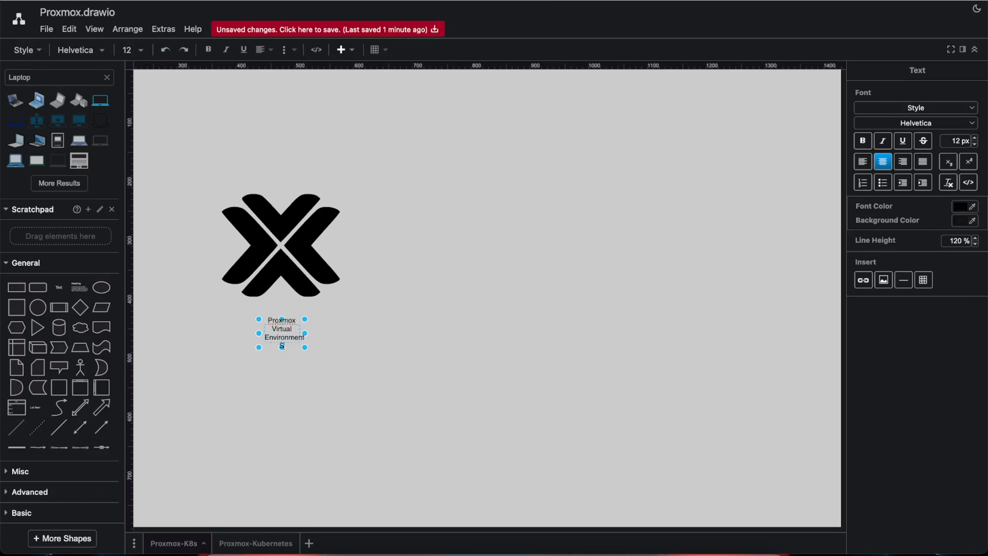
pyautogui.write('Setup')
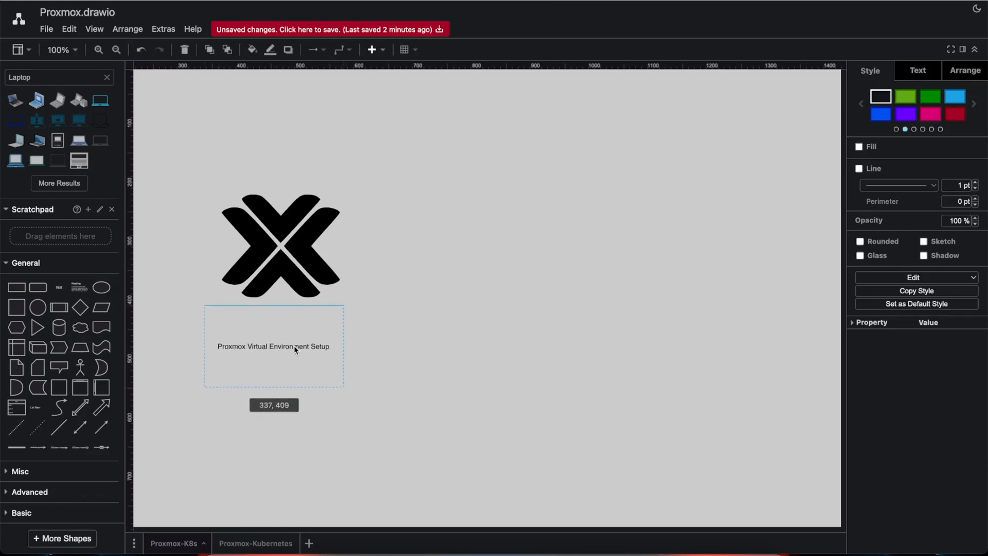
# - Make the Proxmox caption large and bold, then place a plus icon beside it
pyautogui.doubleClick(274, 347)
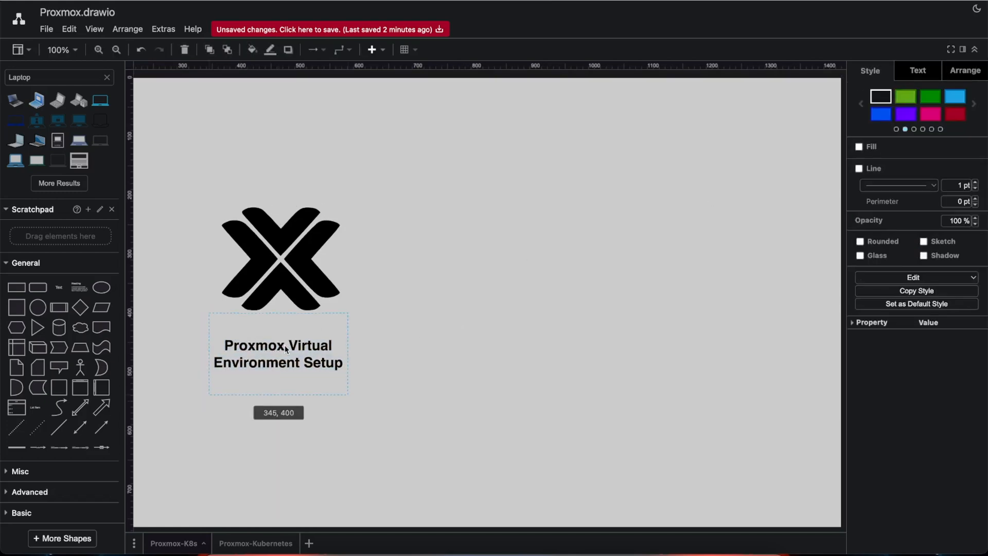
pyautogui.click(478, 266)
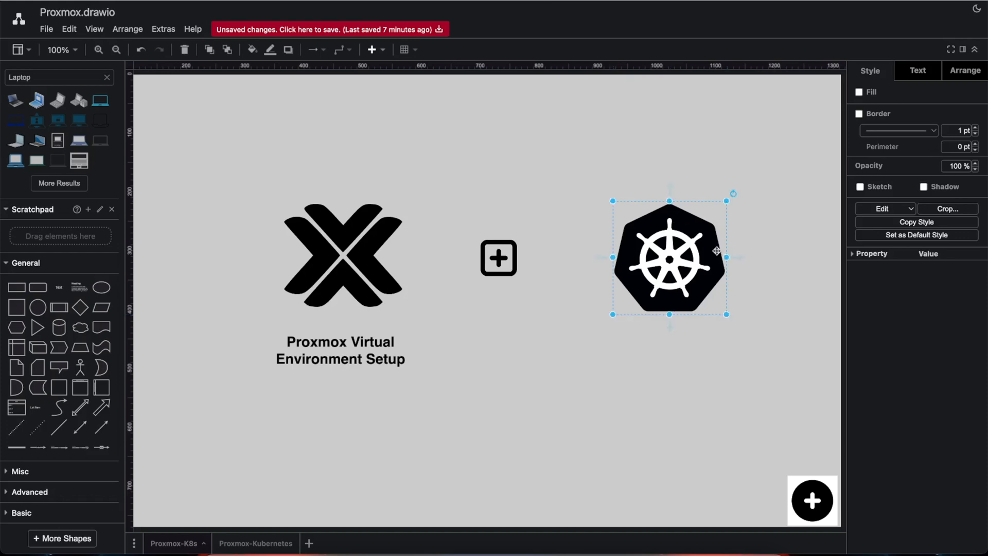
# - Add a 'Kubernetes Cluster' text label under the Kubernetes logo
pyautogui.click(639, 350)
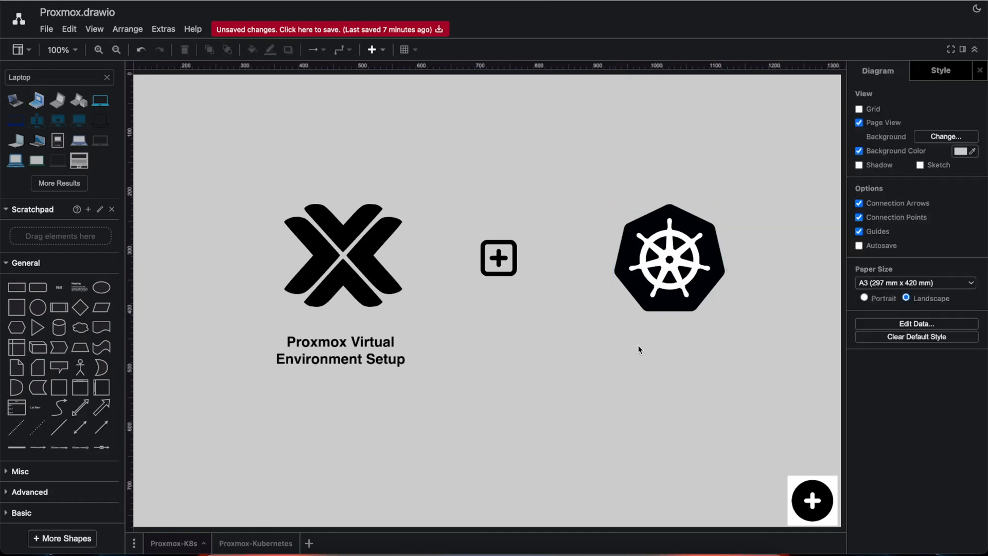
pyautogui.click(959, 209)
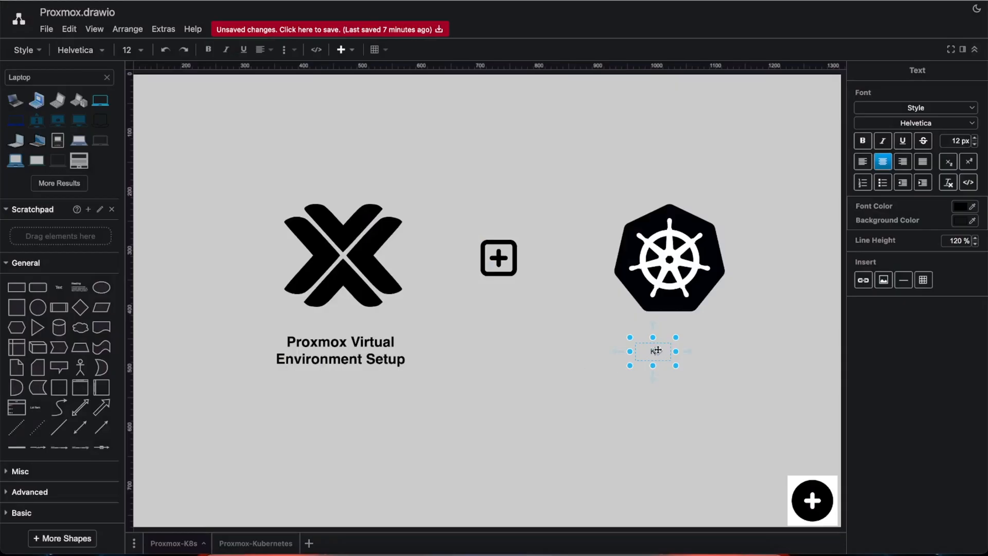
pyautogui.write('Kubernetes')
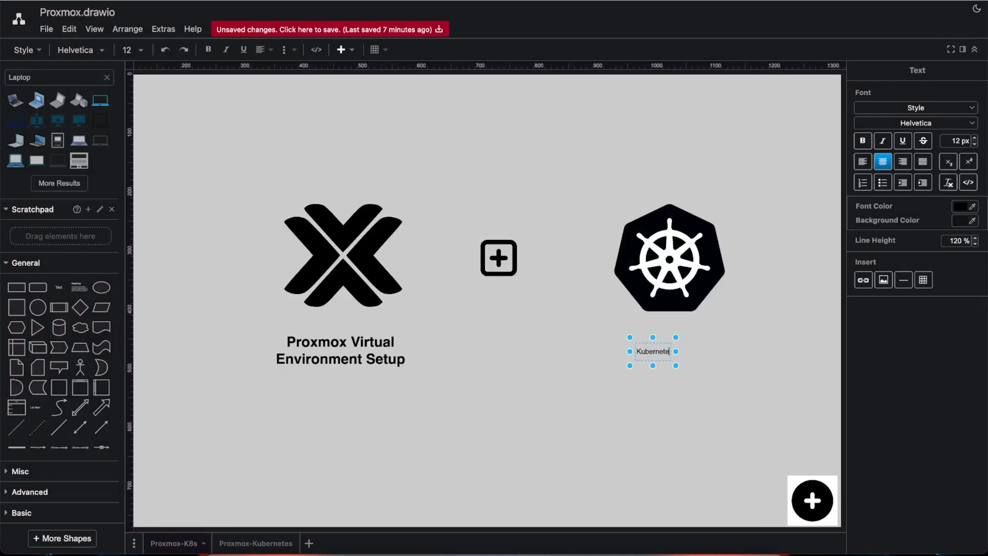
pyautogui.write('Cluster')
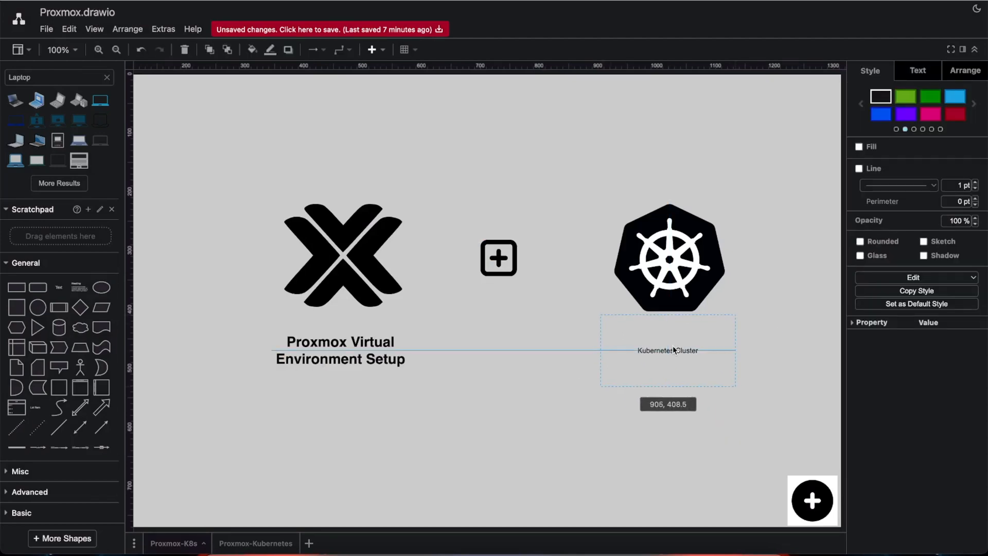
# - Make the Kubernetes Cluster caption bold and wrap it onto two lines
pyautogui.doubleClick(667, 349)
pyautogui.write('24')
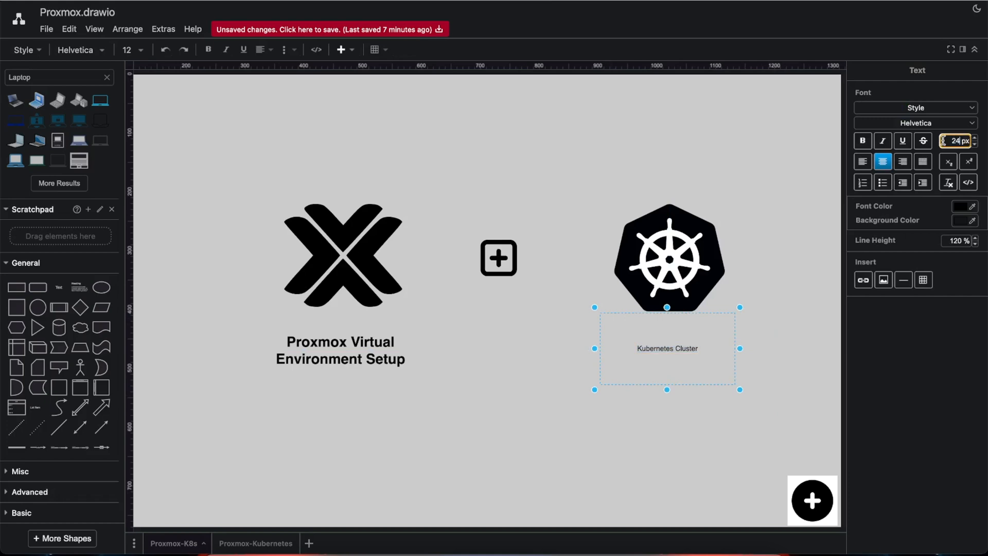
pyautogui.click(862, 141)
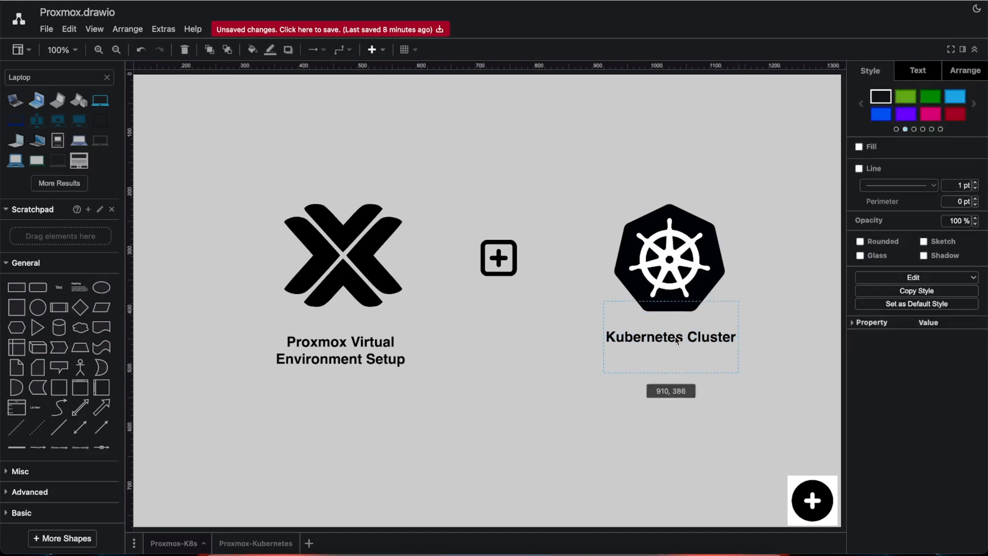
pyautogui.click(670, 337)
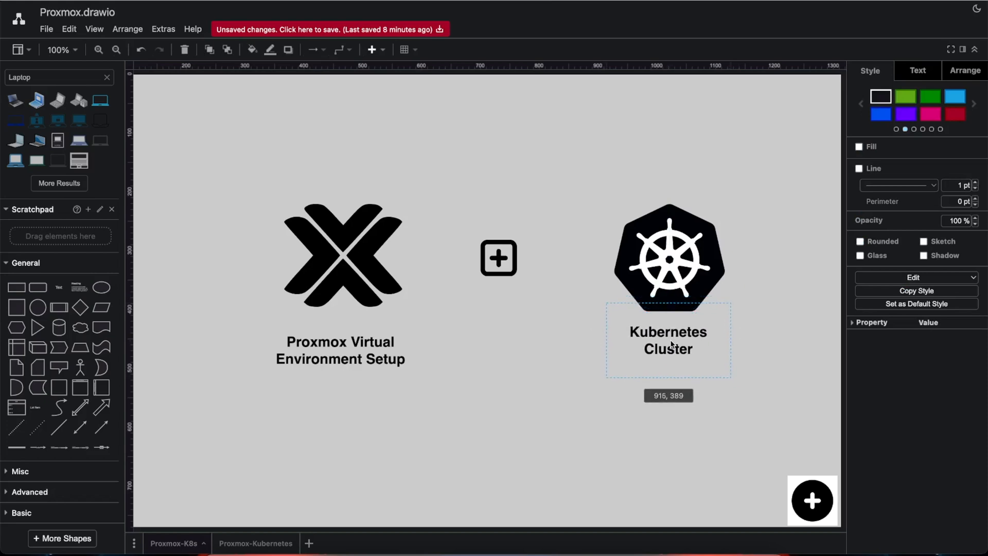
pyautogui.click(765, 339)
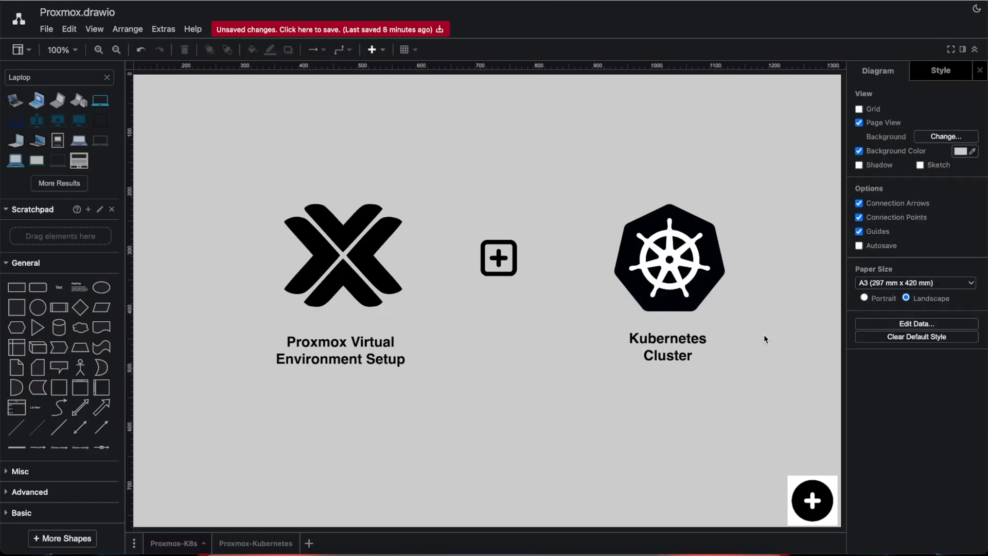
pyautogui.moveTo(855, 124)
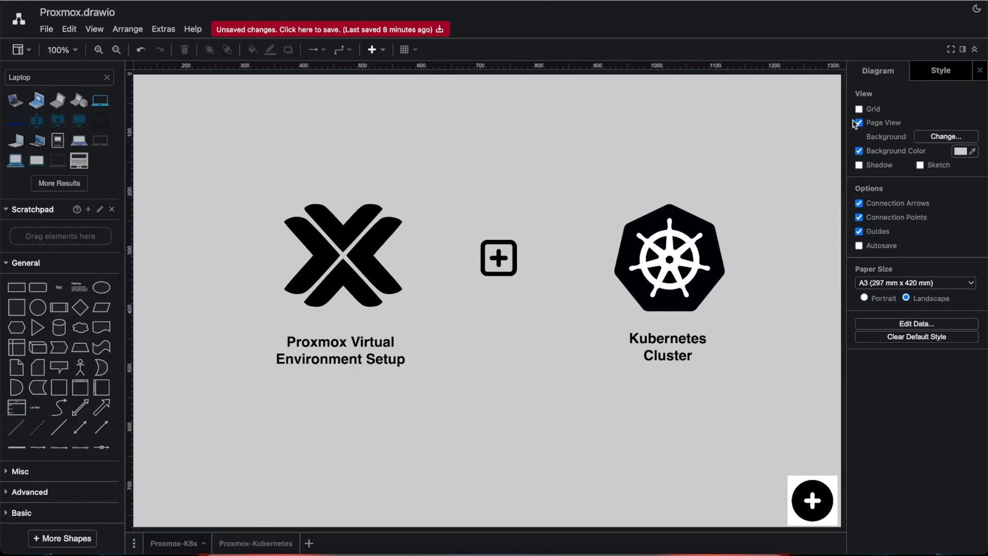
# - Show the grid, centre the plus icon between the logos, and start a text shape above
pyautogui.click(858, 109)
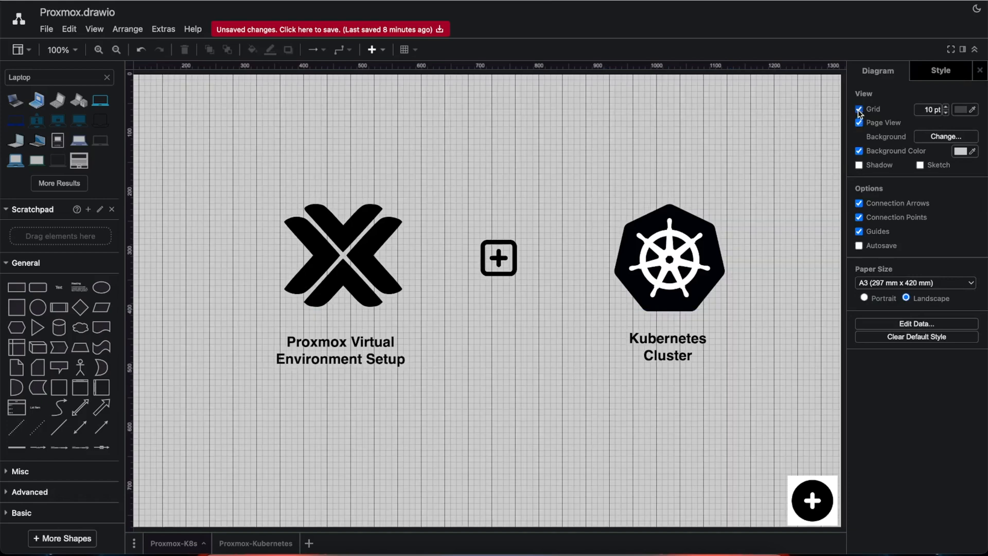
pyautogui.click(669, 350)
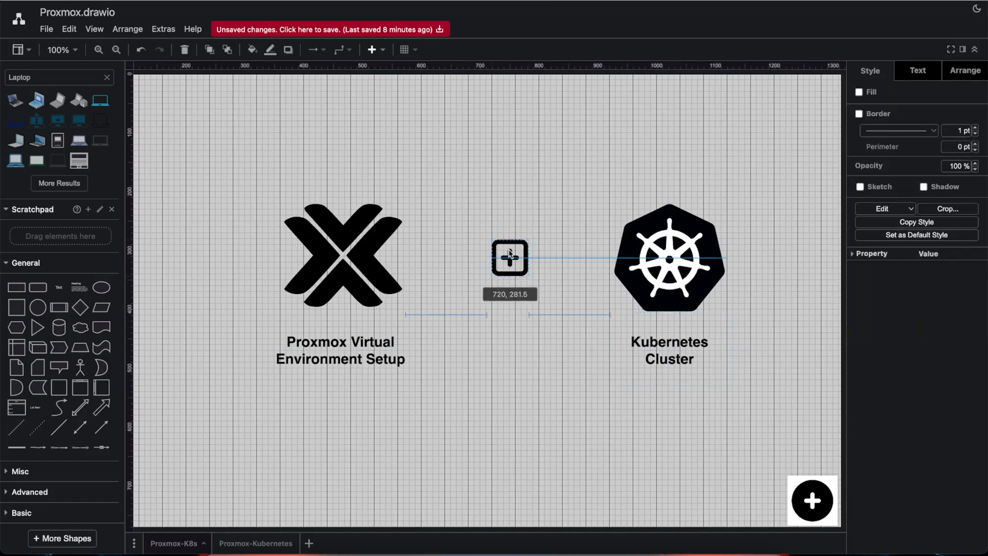
pyautogui.click(595, 169)
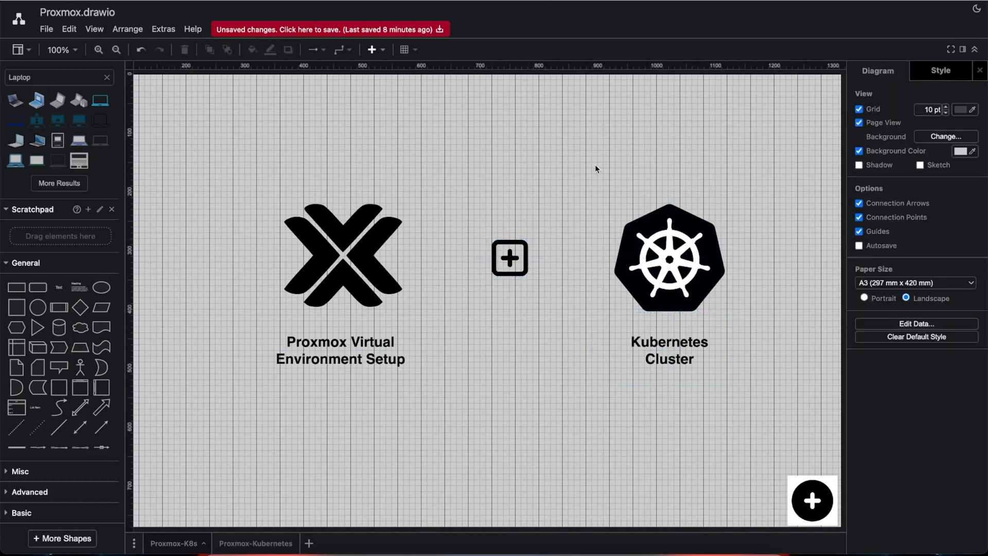
pyautogui.doubleClick(503, 133)
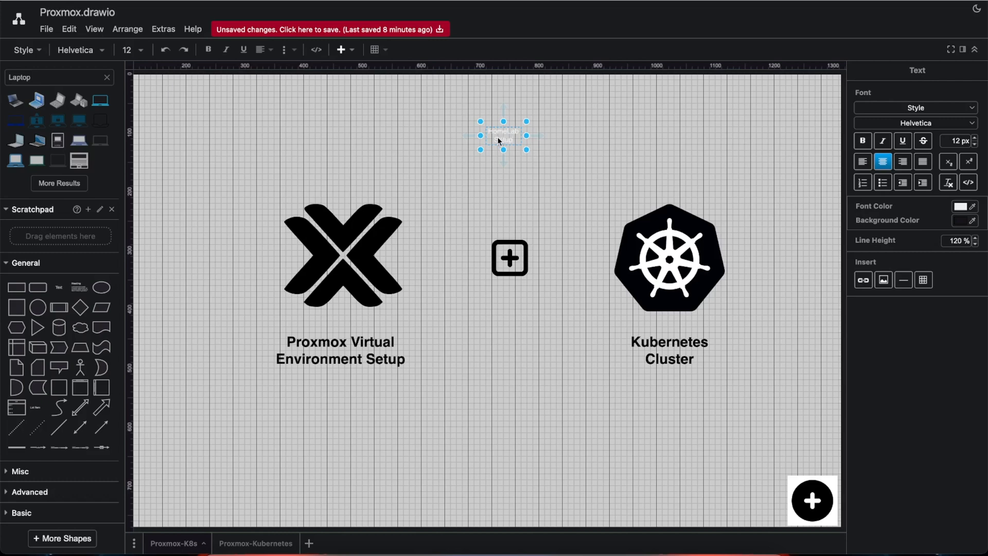
# - Give the title dark font colour and set it to 'HomeLab Setup', bold 42 px
pyautogui.click(960, 205)
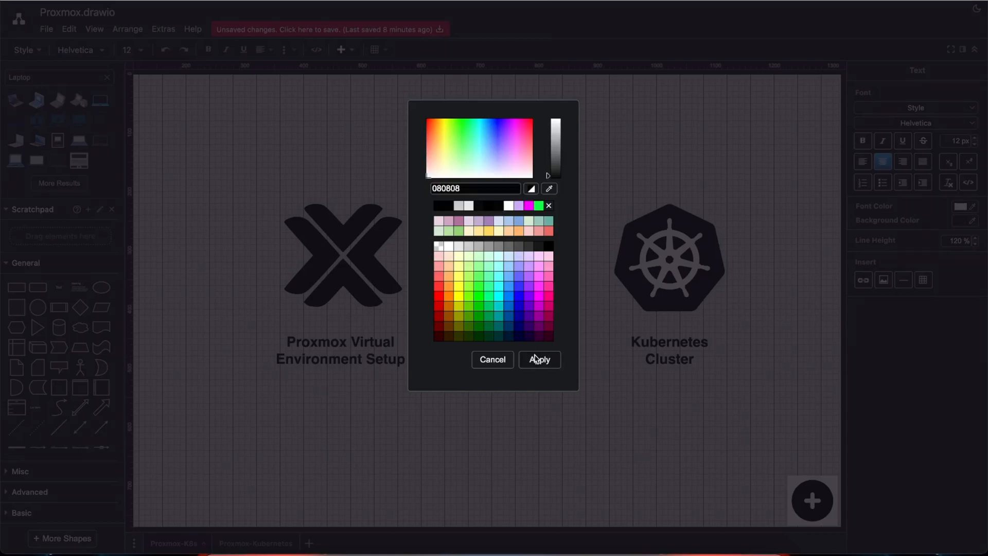
pyautogui.click(538, 360)
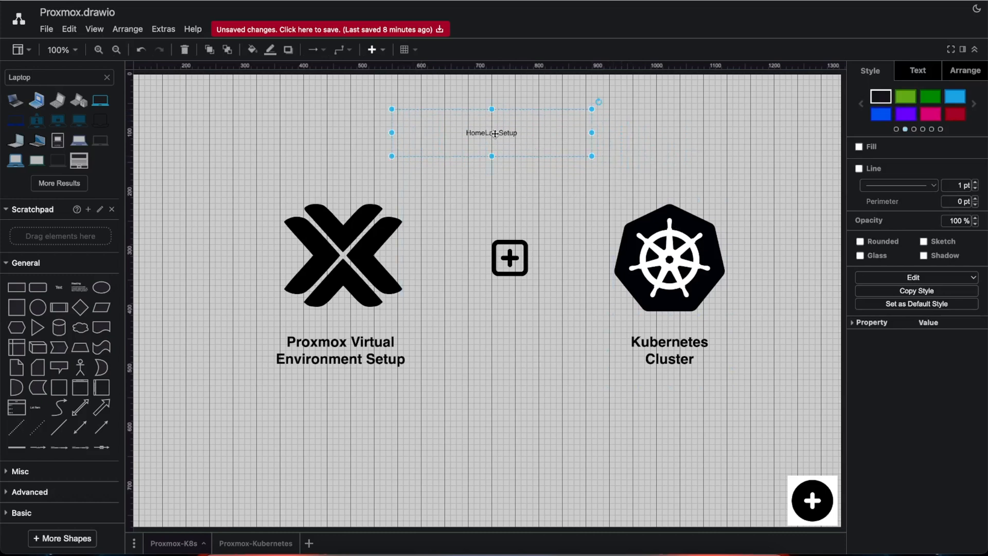
pyautogui.doubleClick(492, 133)
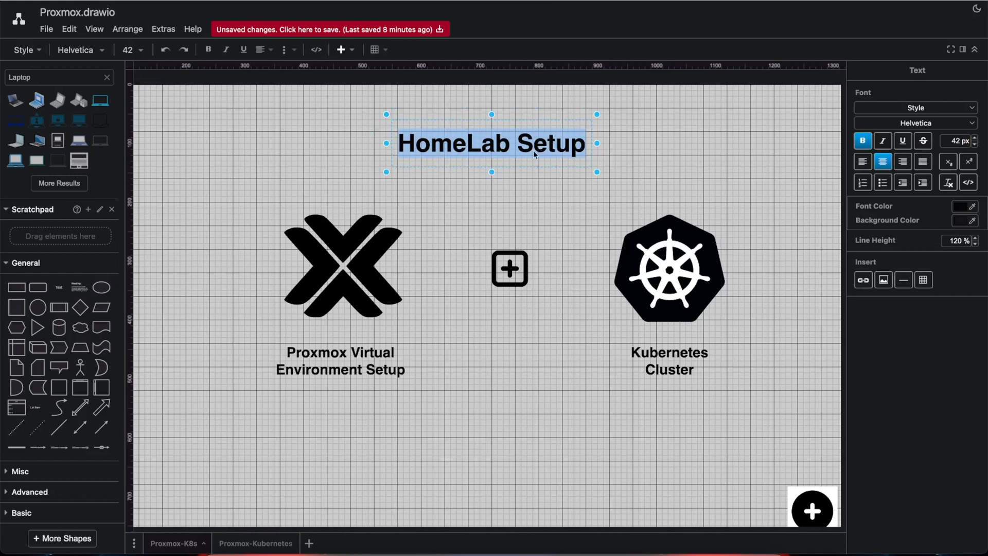
pyautogui.click(492, 442)
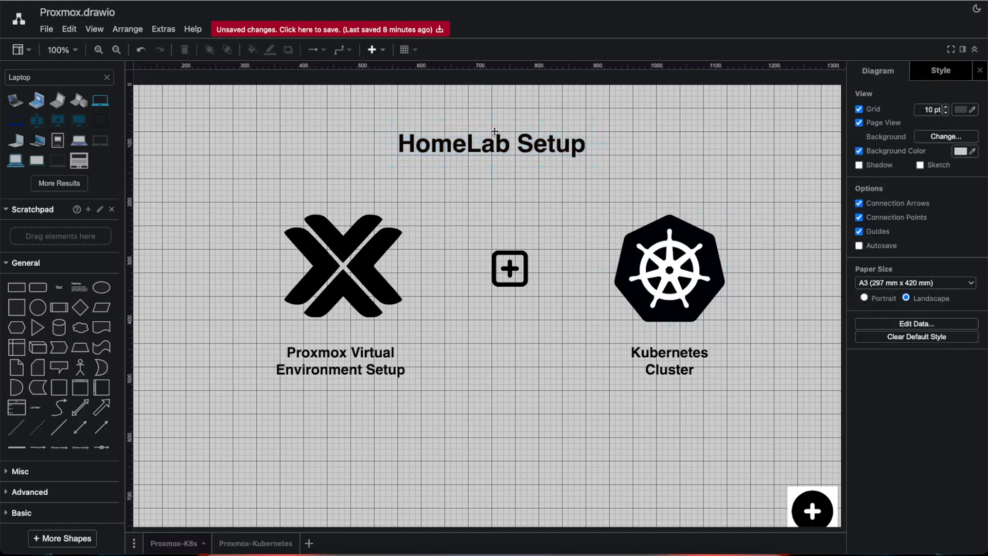
# - Centre the HomeLab Setup title above the two logos
pyautogui.doubleClick(491, 143)
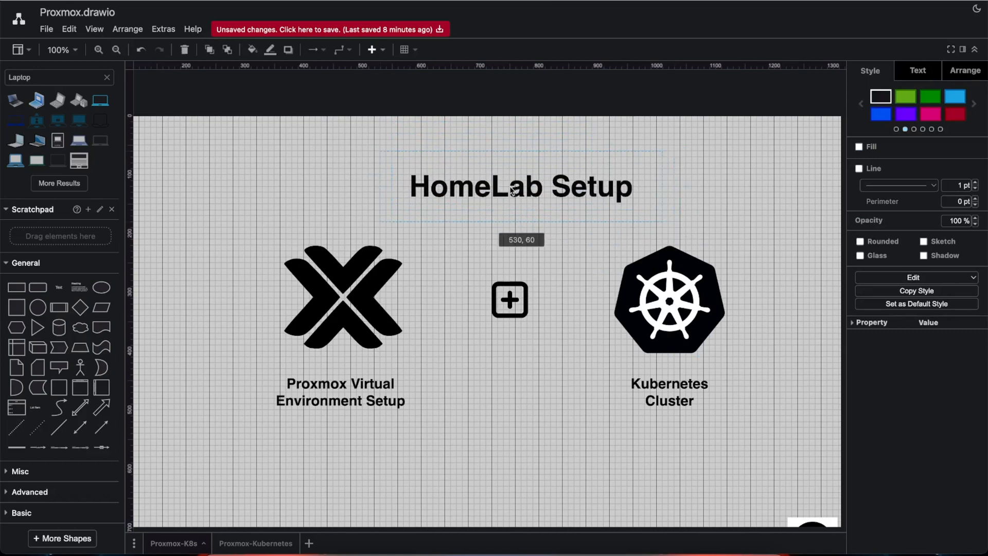
pyautogui.click(514, 184)
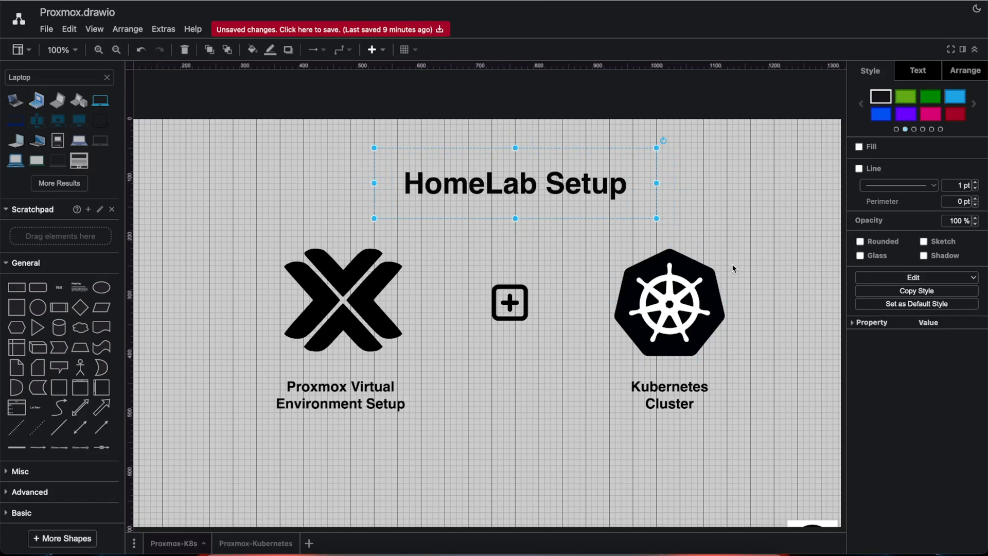
pyautogui.moveTo(873, 85)
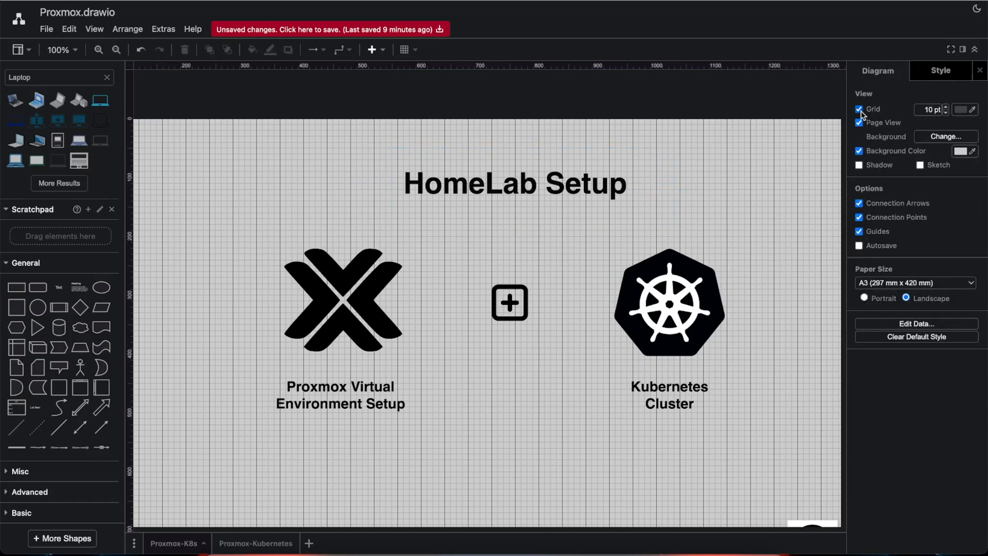
# - Hide the grid and side panels, and delete the stray plus badge in the corner
pyautogui.click(859, 109)
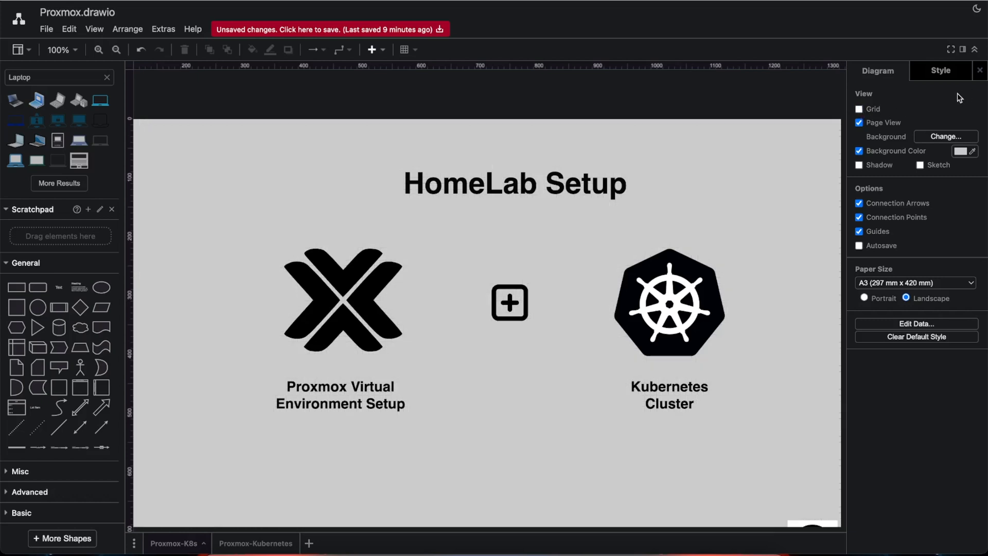
pyautogui.click(976, 49)
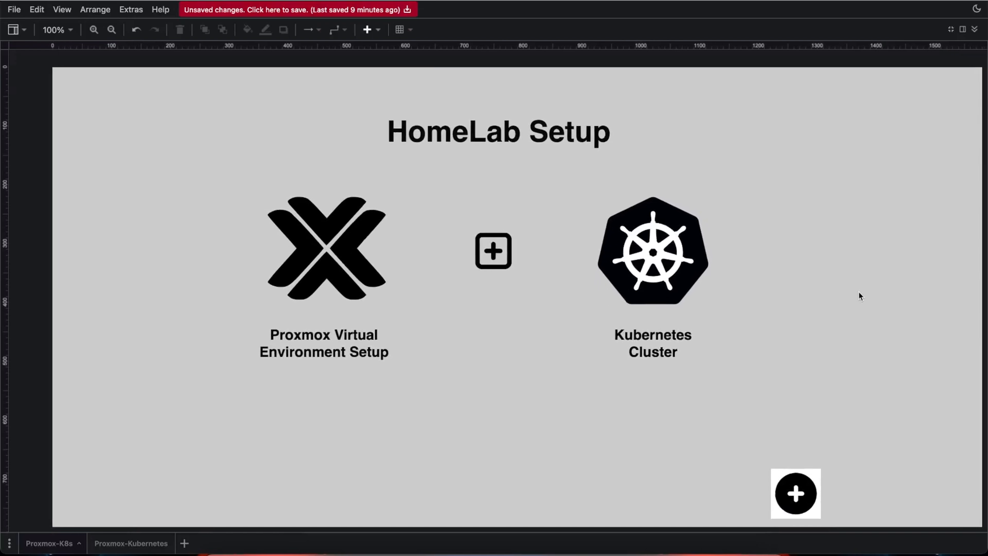
pyautogui.click(795, 493)
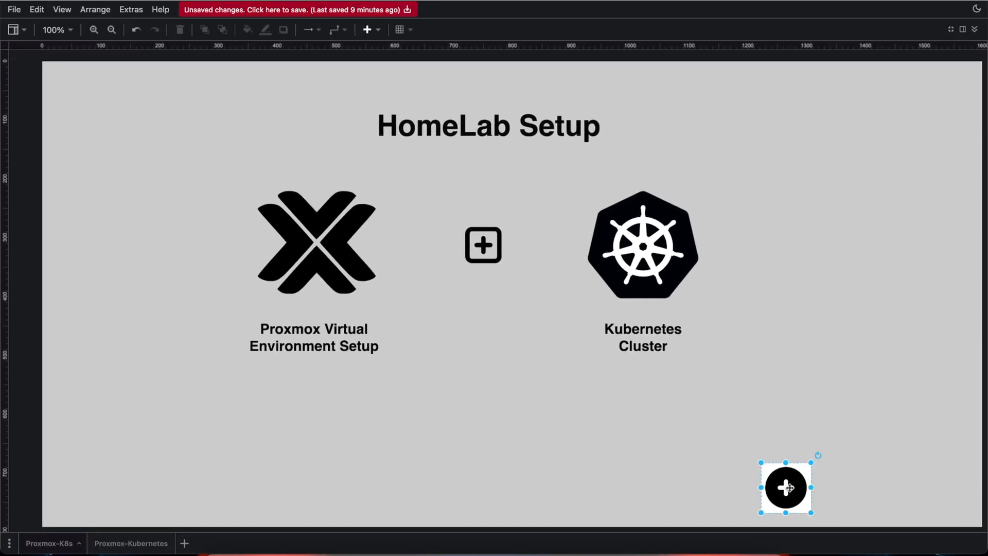
pyautogui.press('Delete')
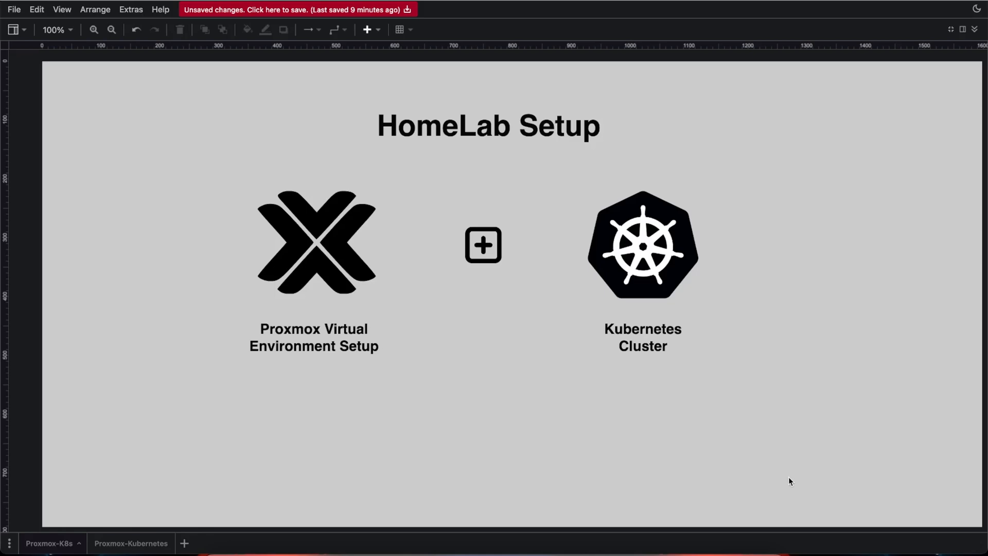
pyautogui.moveTo(546, 426)
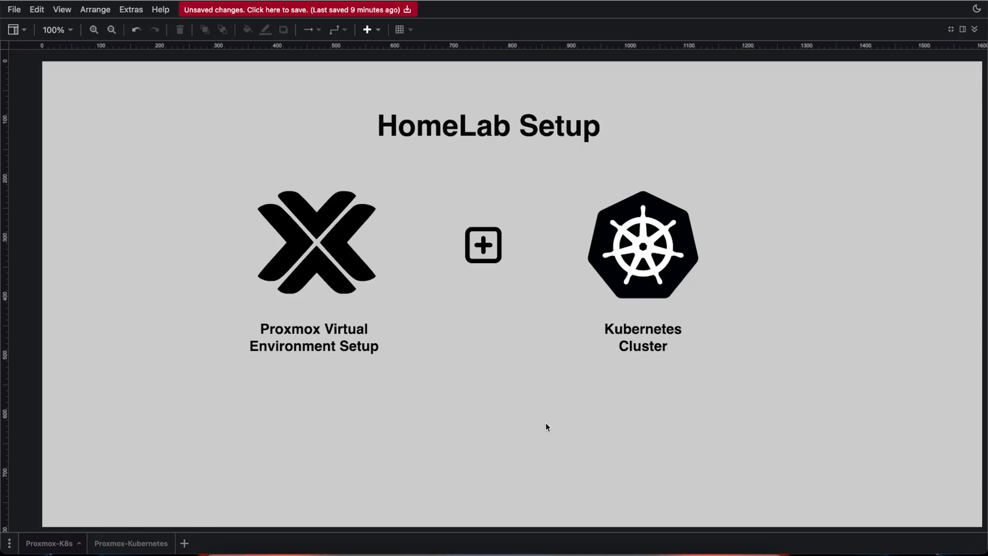
# - Give the Proxmox and Kubernetes logo tiles rounded corners and a light gradient fill
pyautogui.click(315, 243)
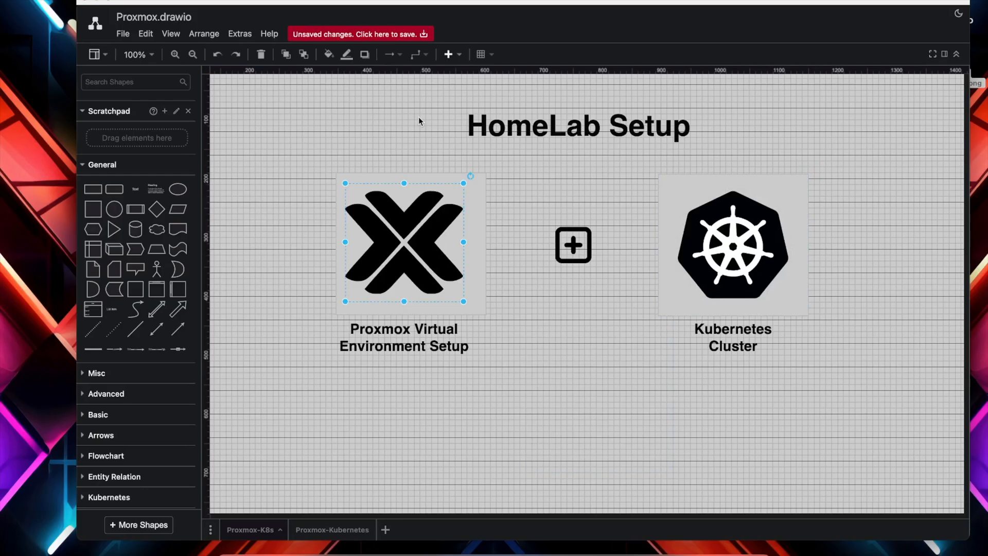
pyautogui.click(732, 245)
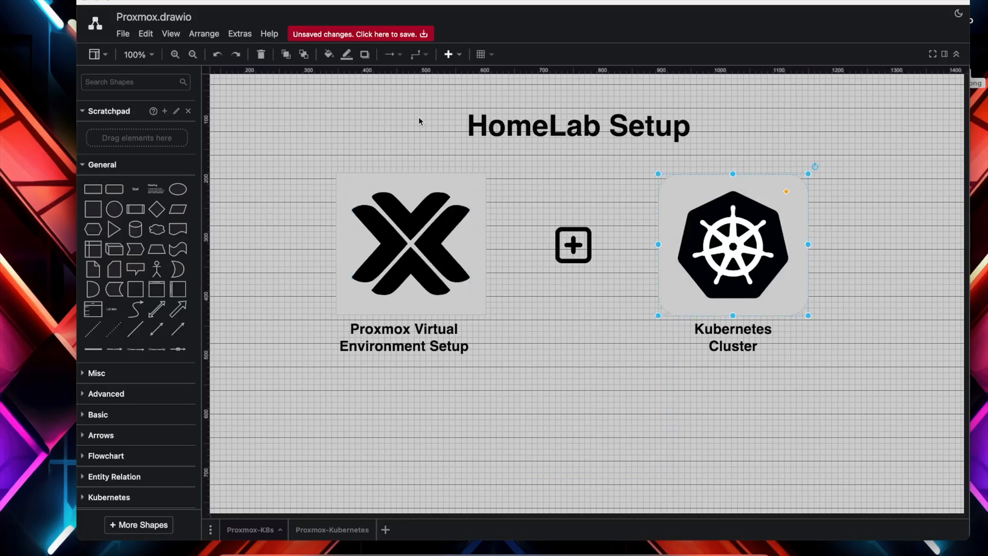
pyautogui.click(410, 245)
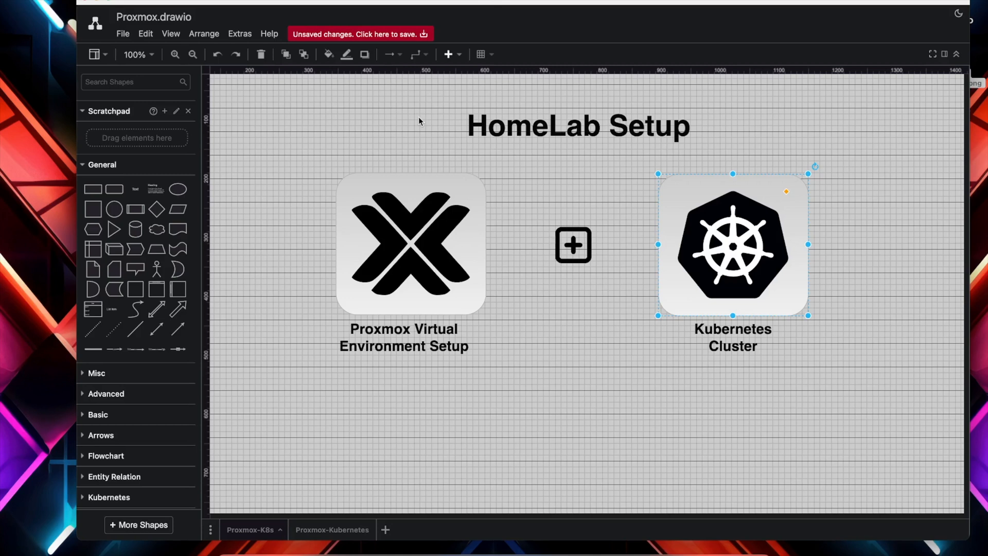
pyautogui.moveTo(897, 131)
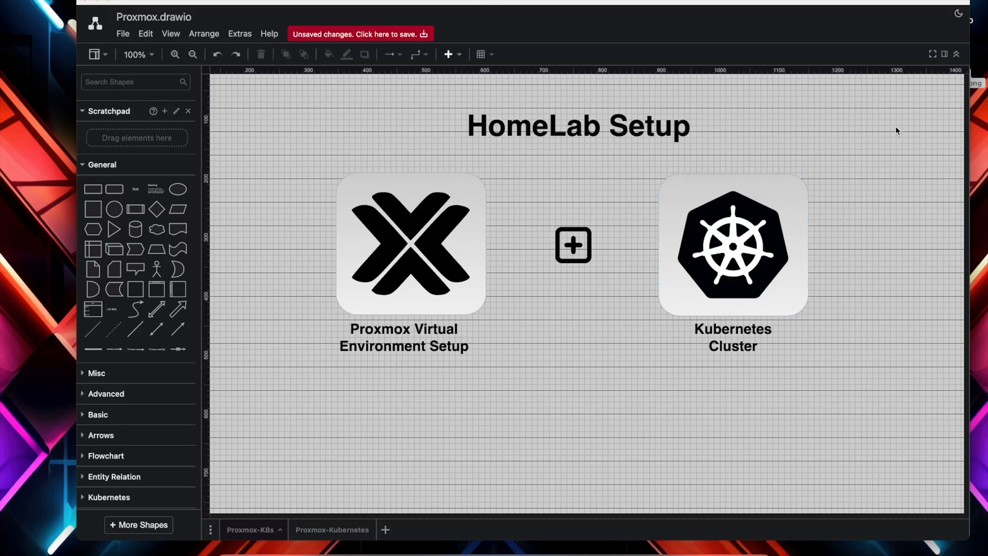
pyautogui.click(360, 33)
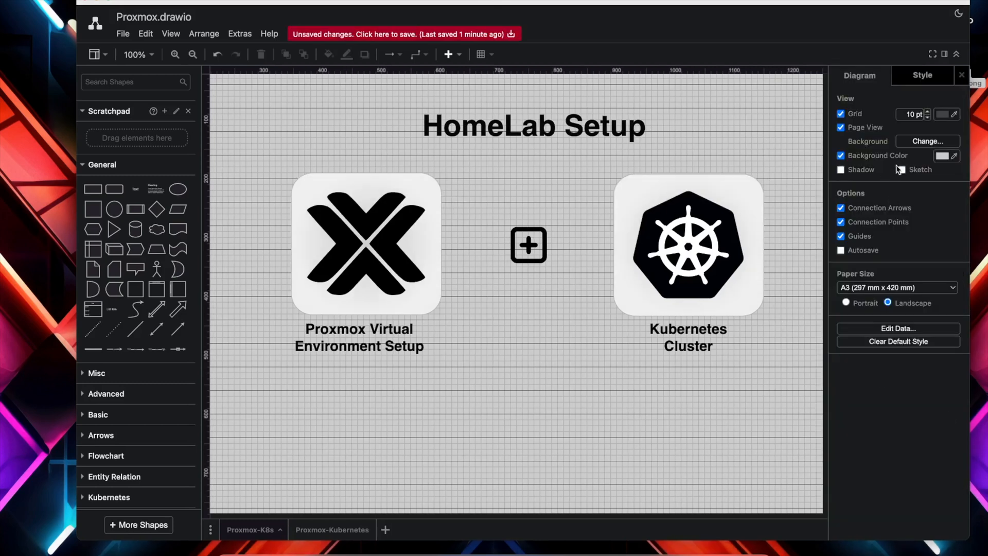
pyautogui.moveTo(774, 196)
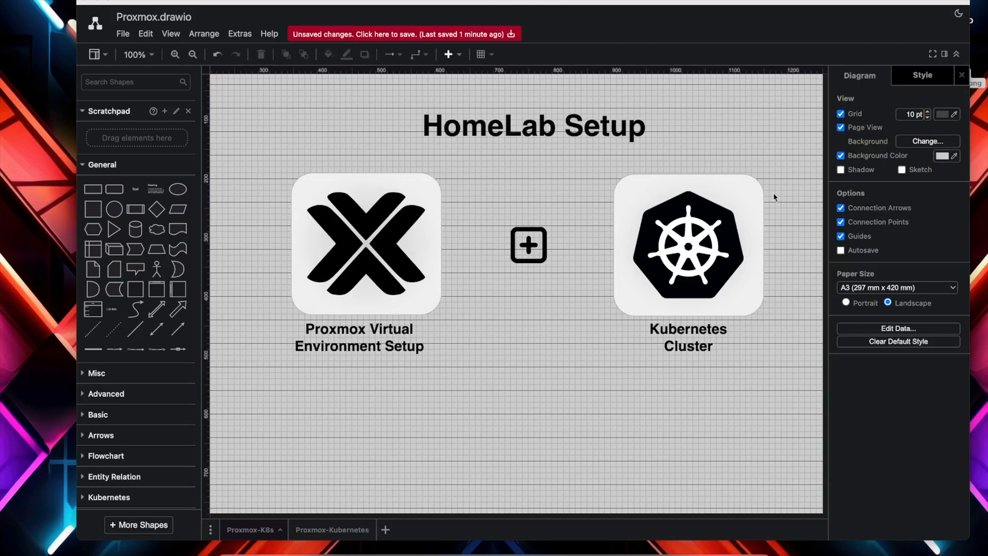
pyautogui.click(687, 245)
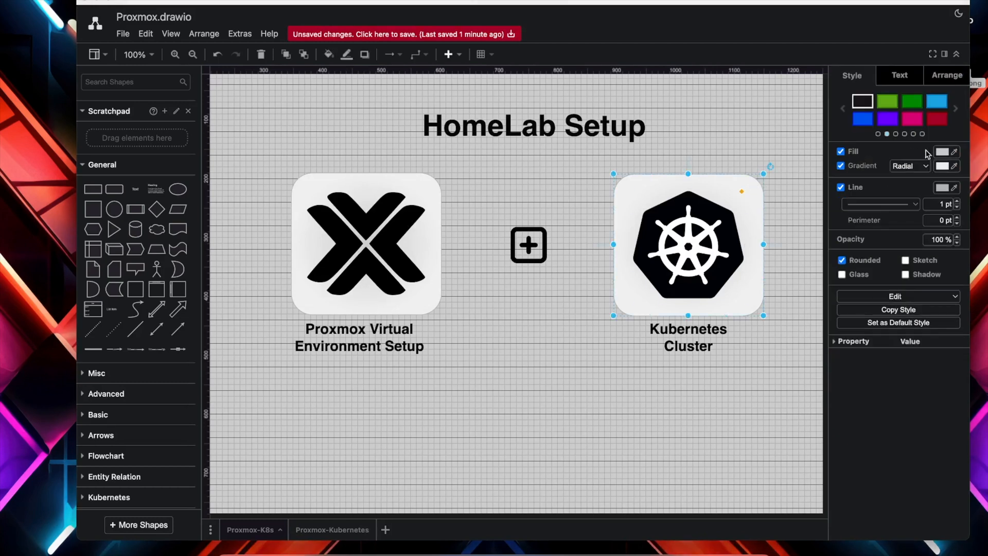
pyautogui.click(909, 165)
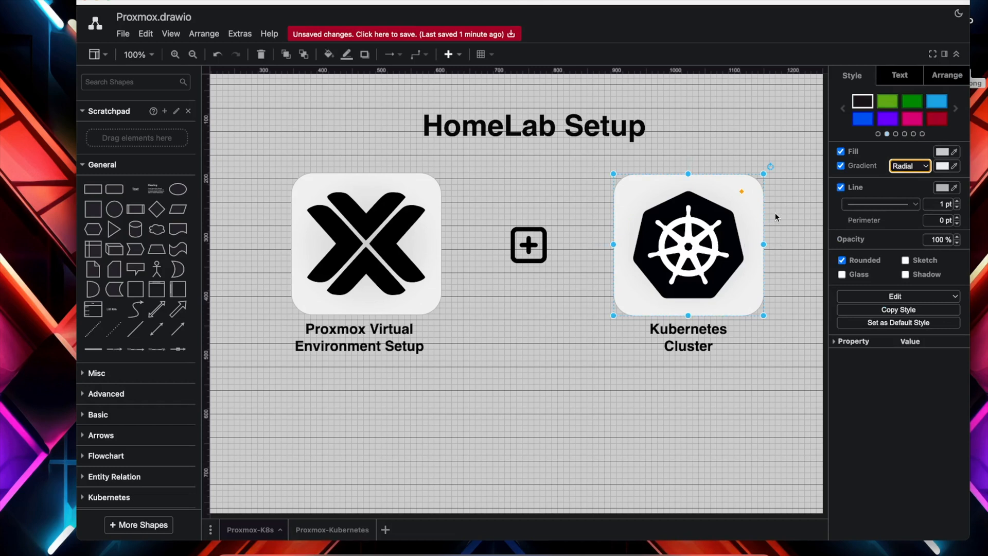
pyautogui.click(909, 166)
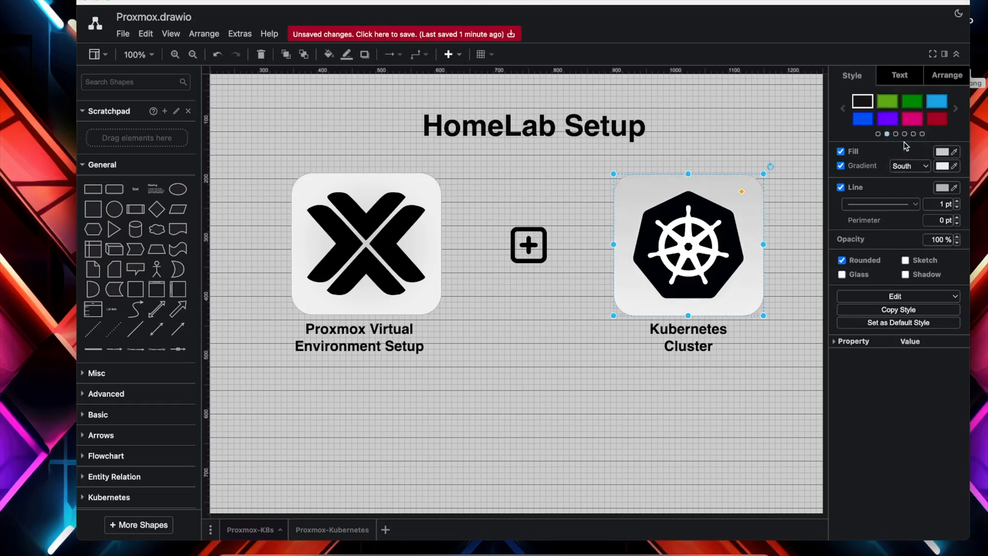
pyautogui.click(365, 245)
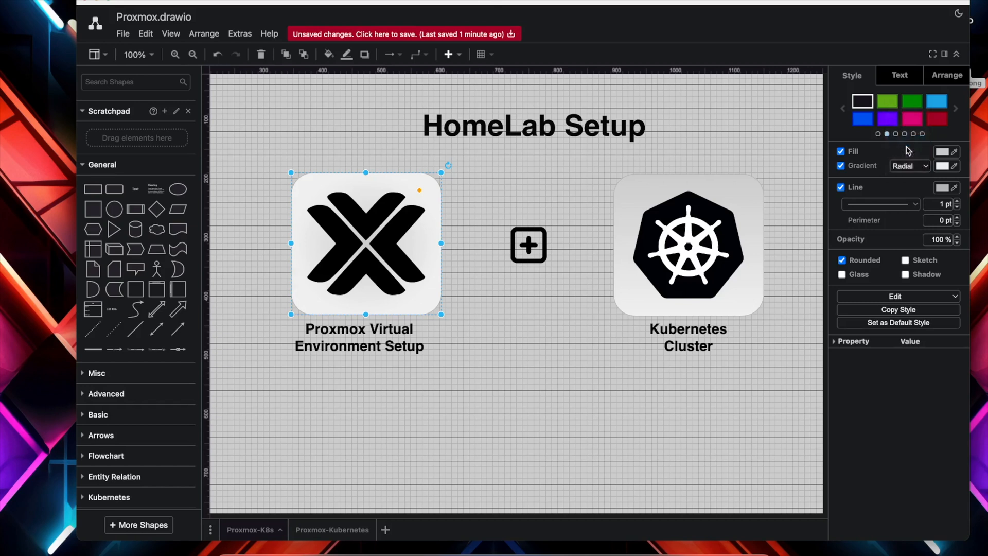
pyautogui.click(909, 166)
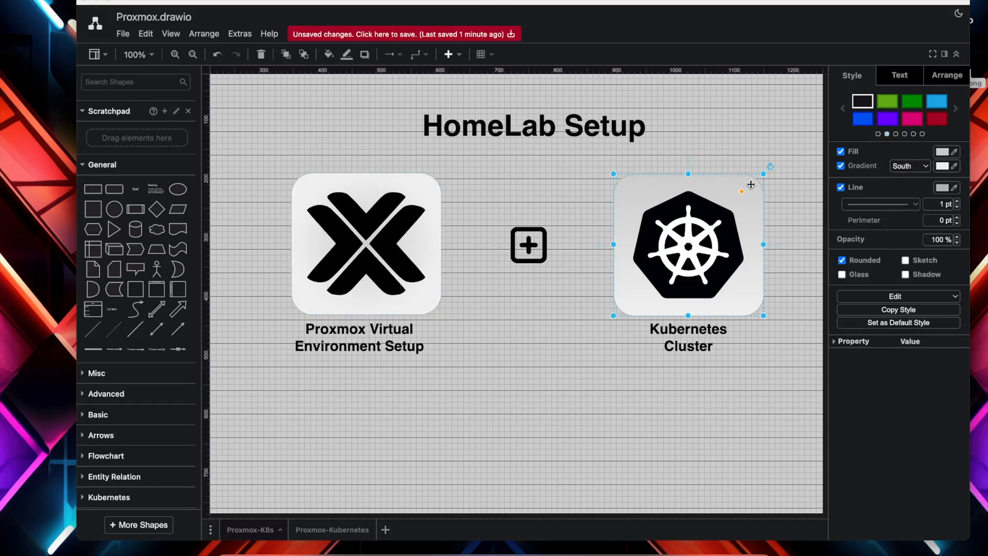
pyautogui.click(908, 165)
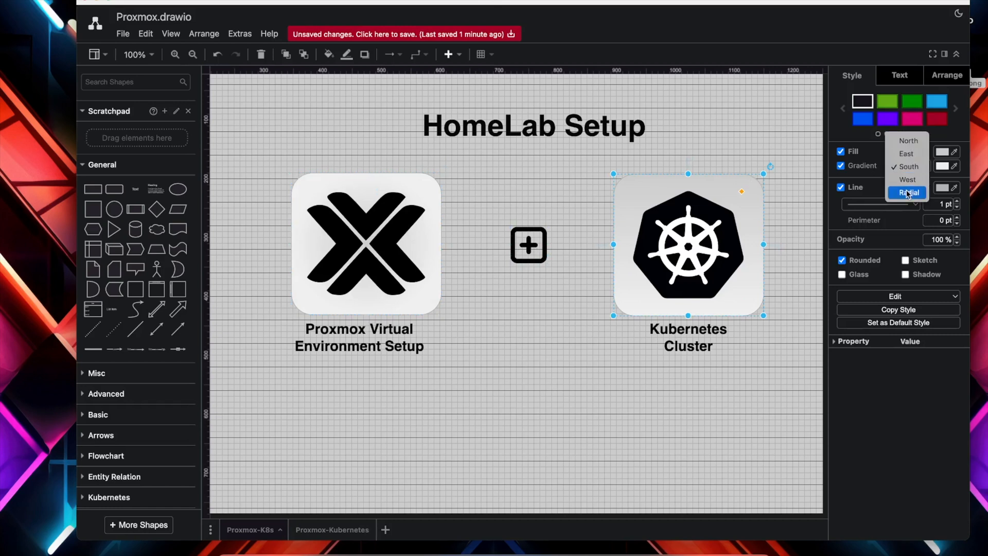
pyautogui.click(907, 192)
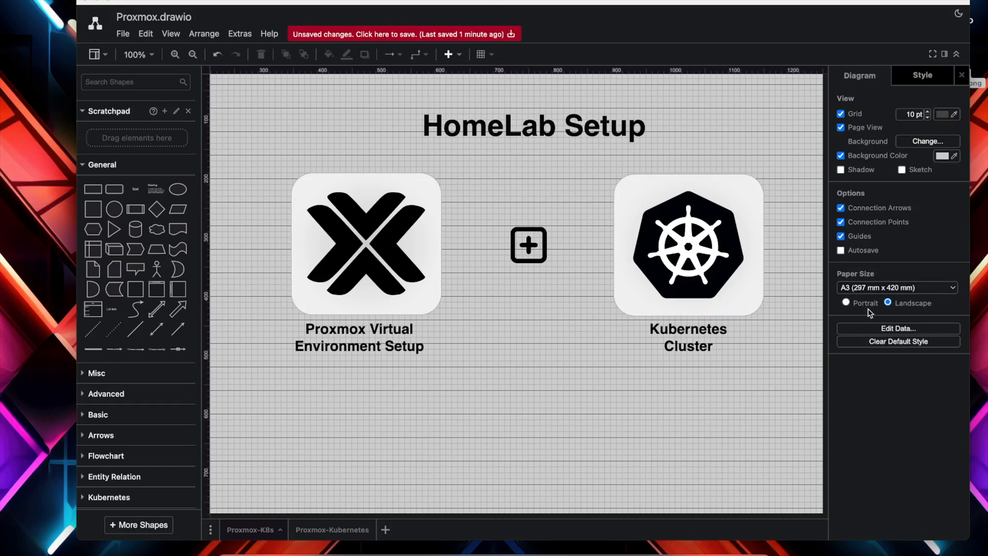
# - Switch on Autosave, then browse through the Style theme presets
pyautogui.click(841, 250)
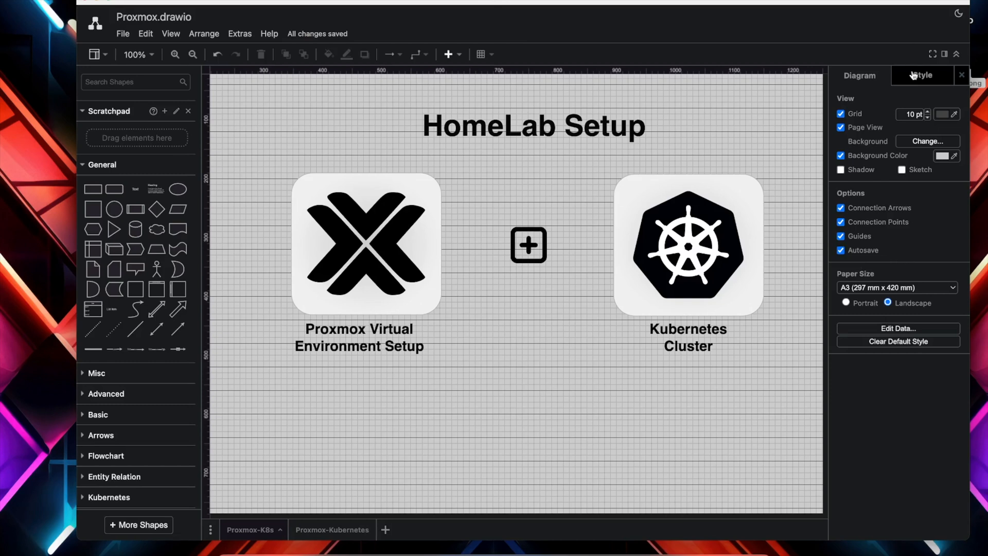
pyautogui.click(922, 76)
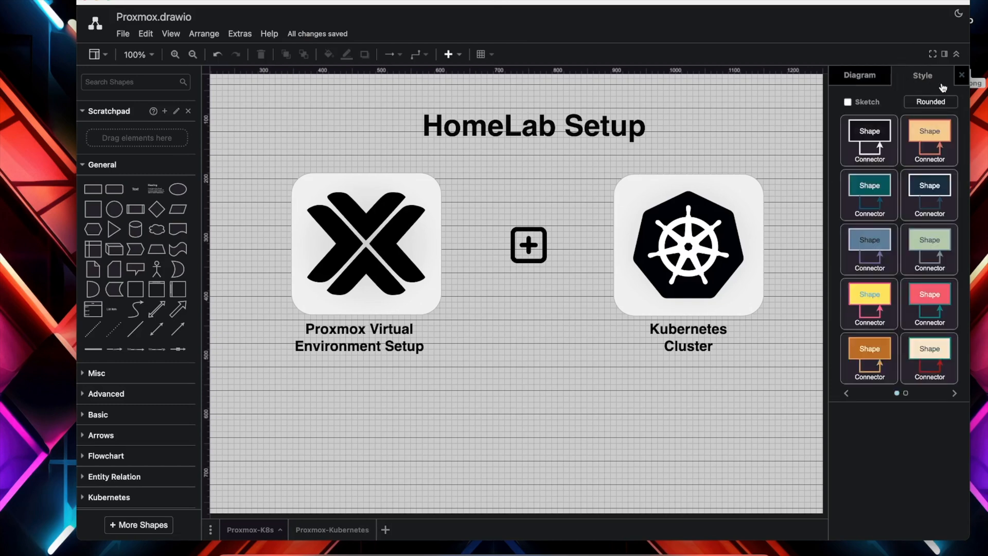
pyautogui.click(953, 392)
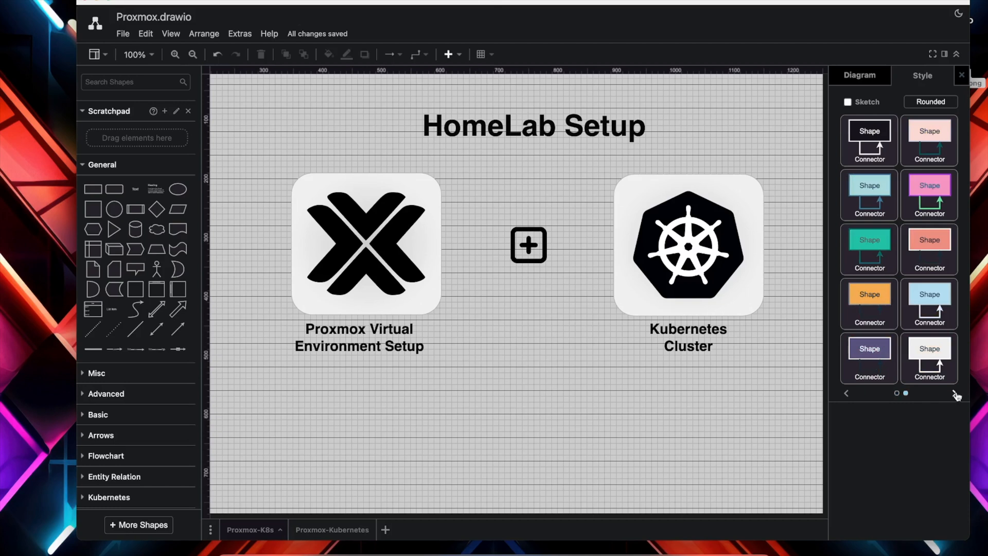
pyautogui.moveTo(928, 353)
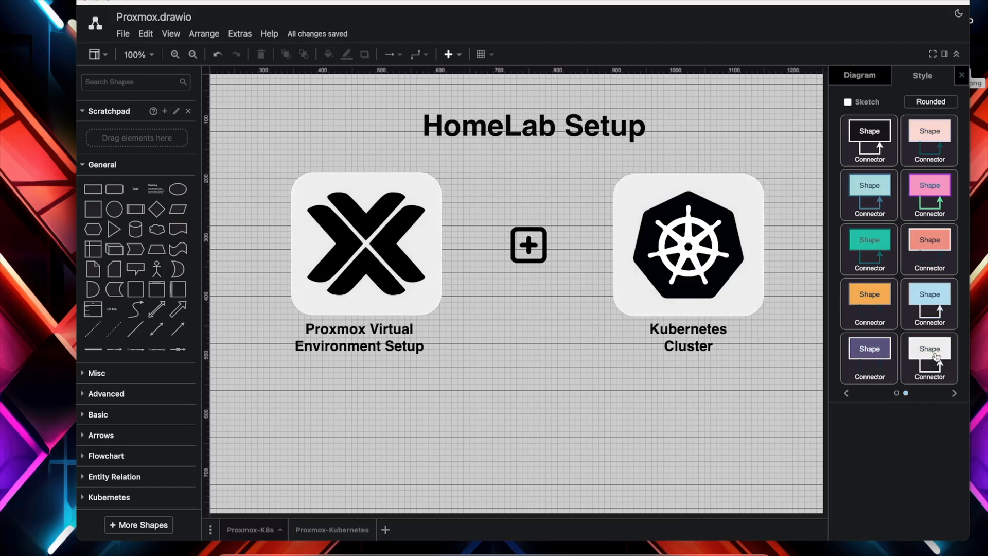
pyautogui.moveTo(911, 458)
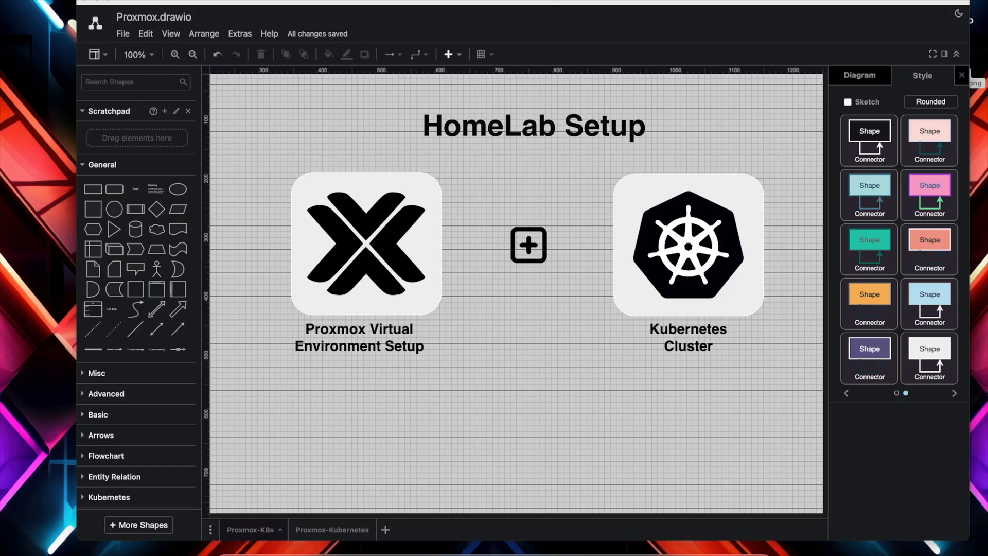
pyautogui.moveTo(931, 60)
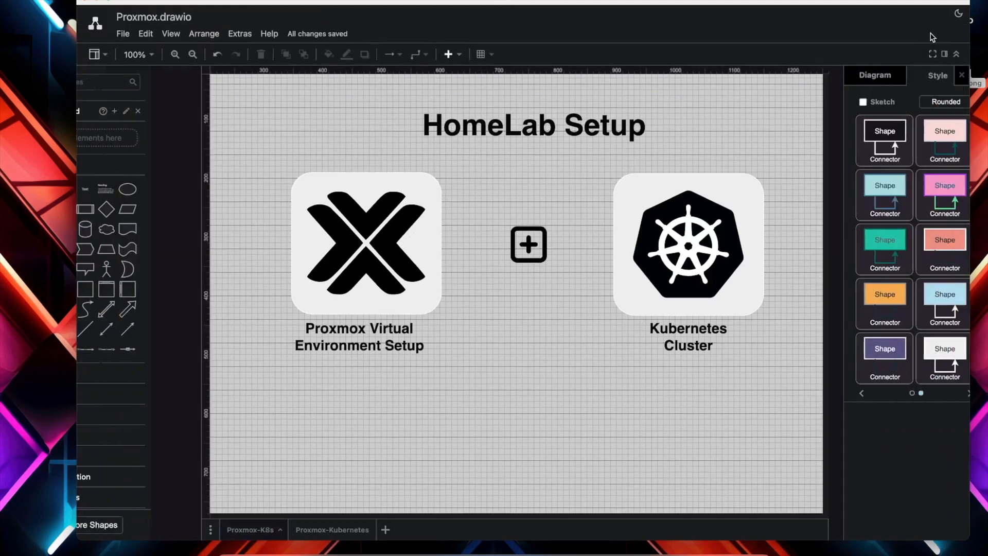
# - Hide the background grid and view the HomeLab Setup diagram full screen
pyautogui.click(874, 75)
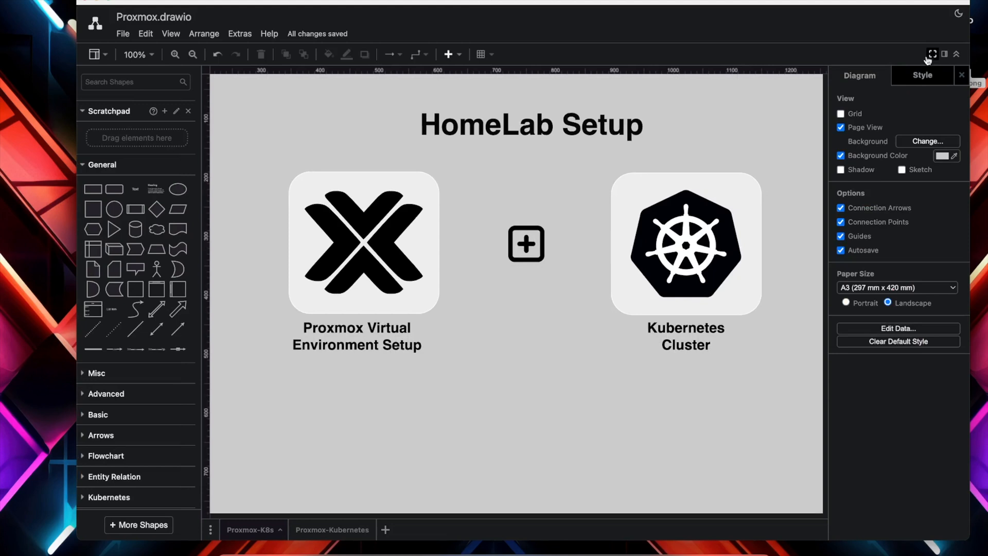
pyautogui.click(935, 55)
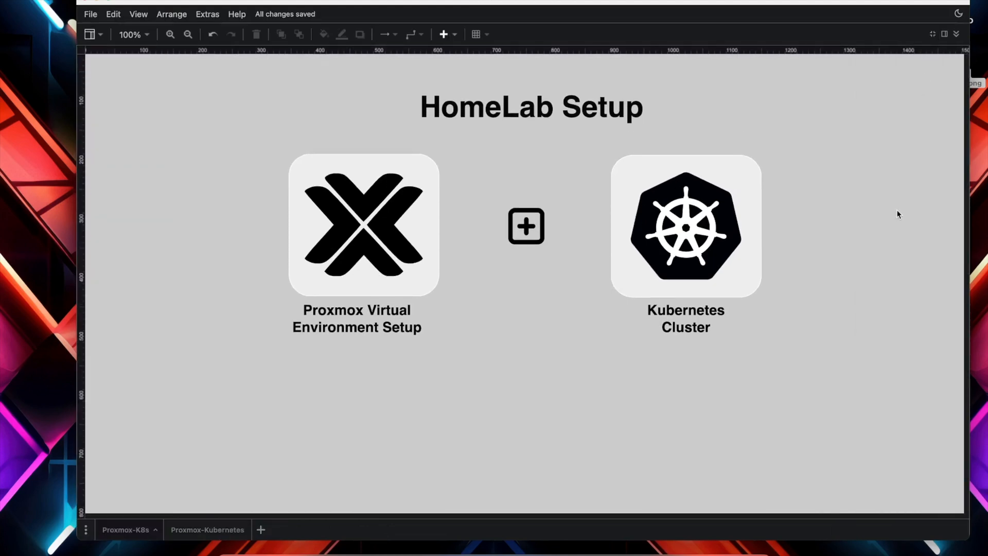